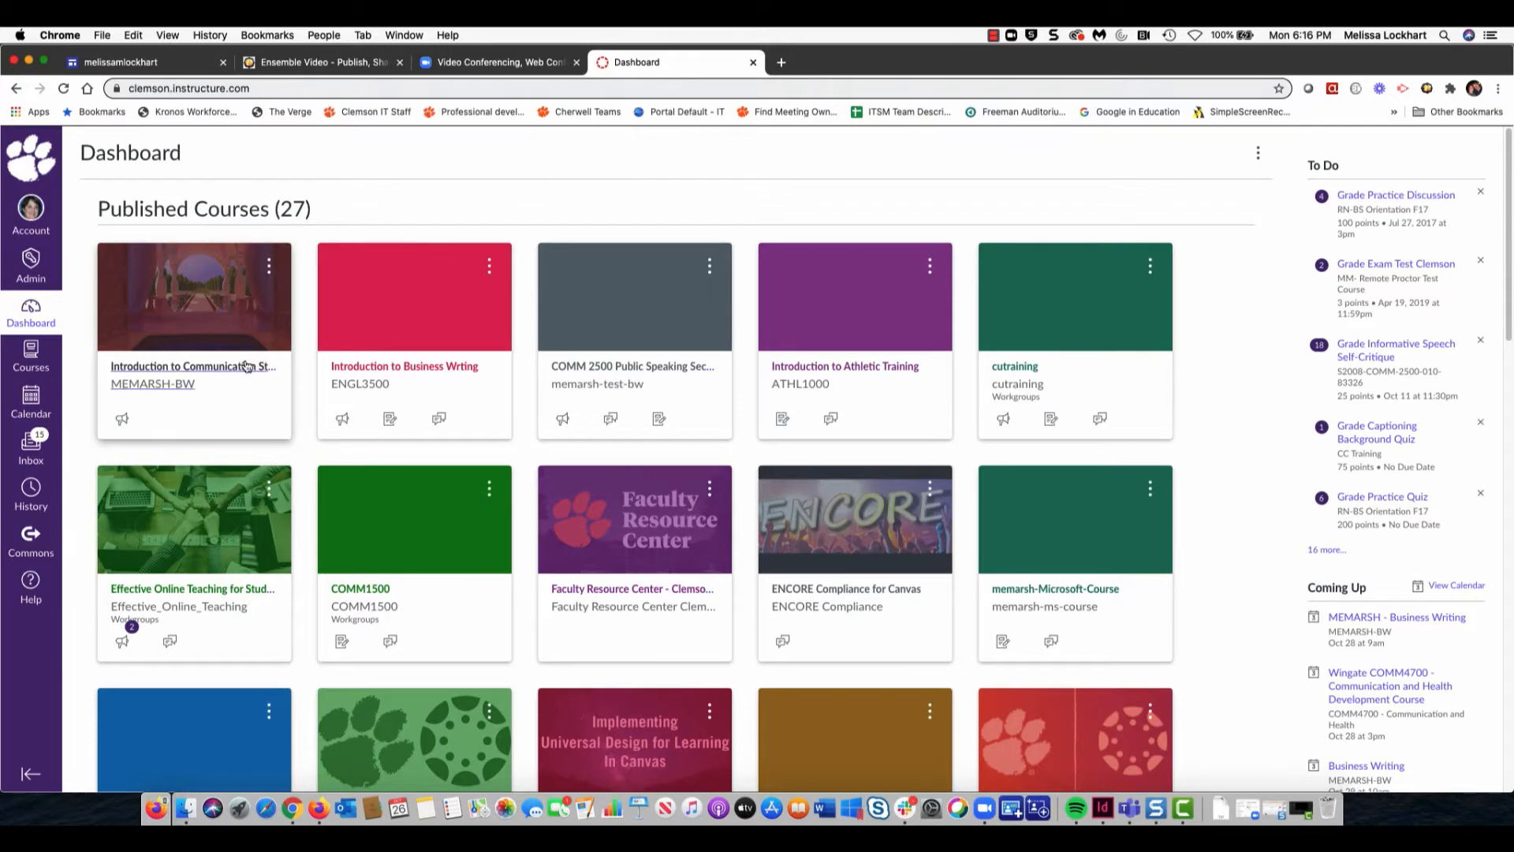
- Open the Introduction to Communication Studies course and its Zoom meetings page
left_click(191, 366)
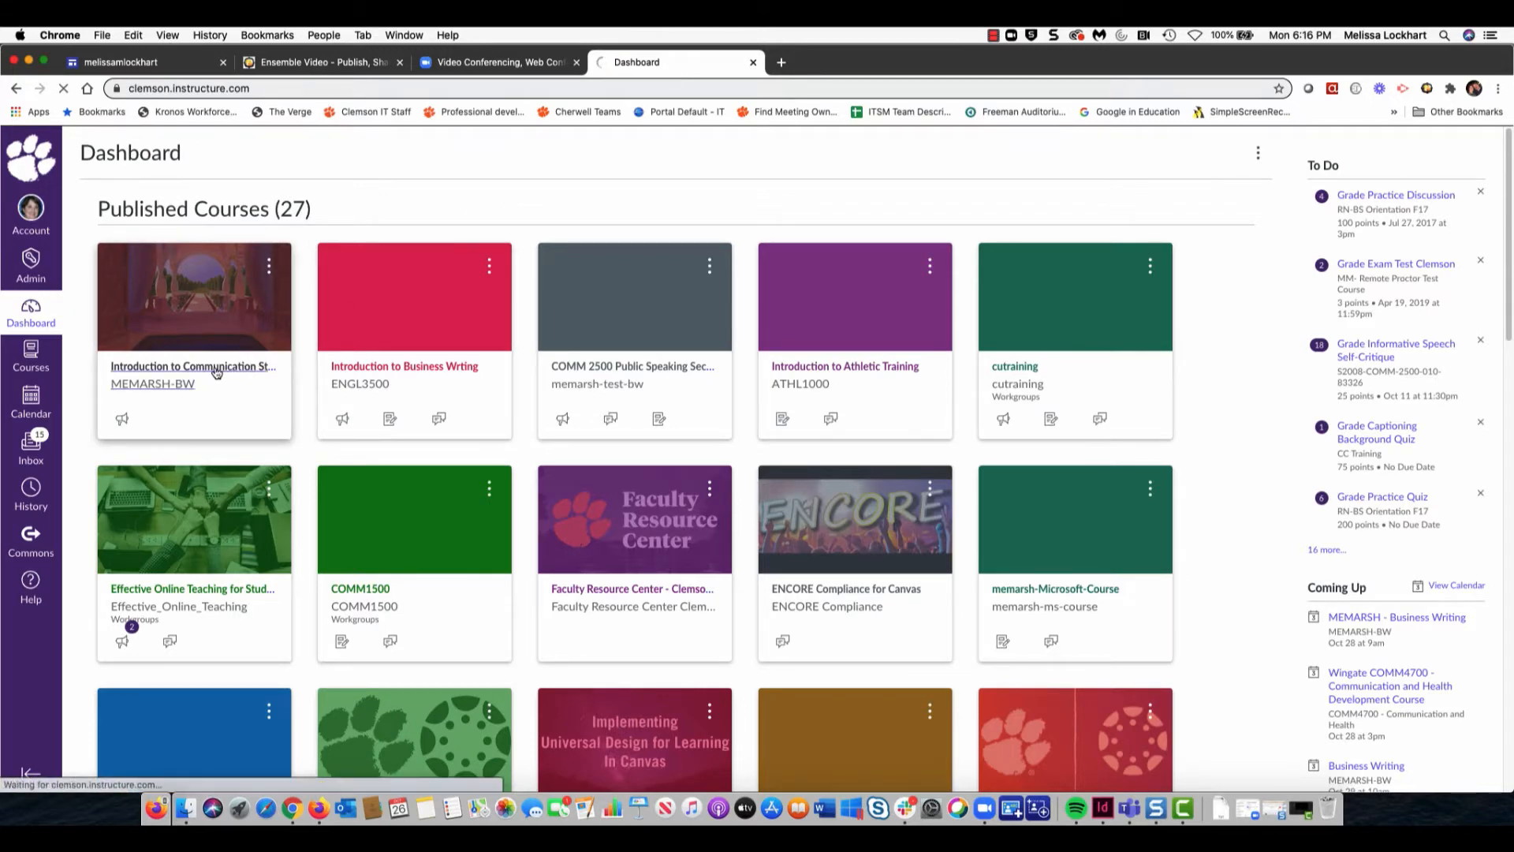
left_click(192, 366)
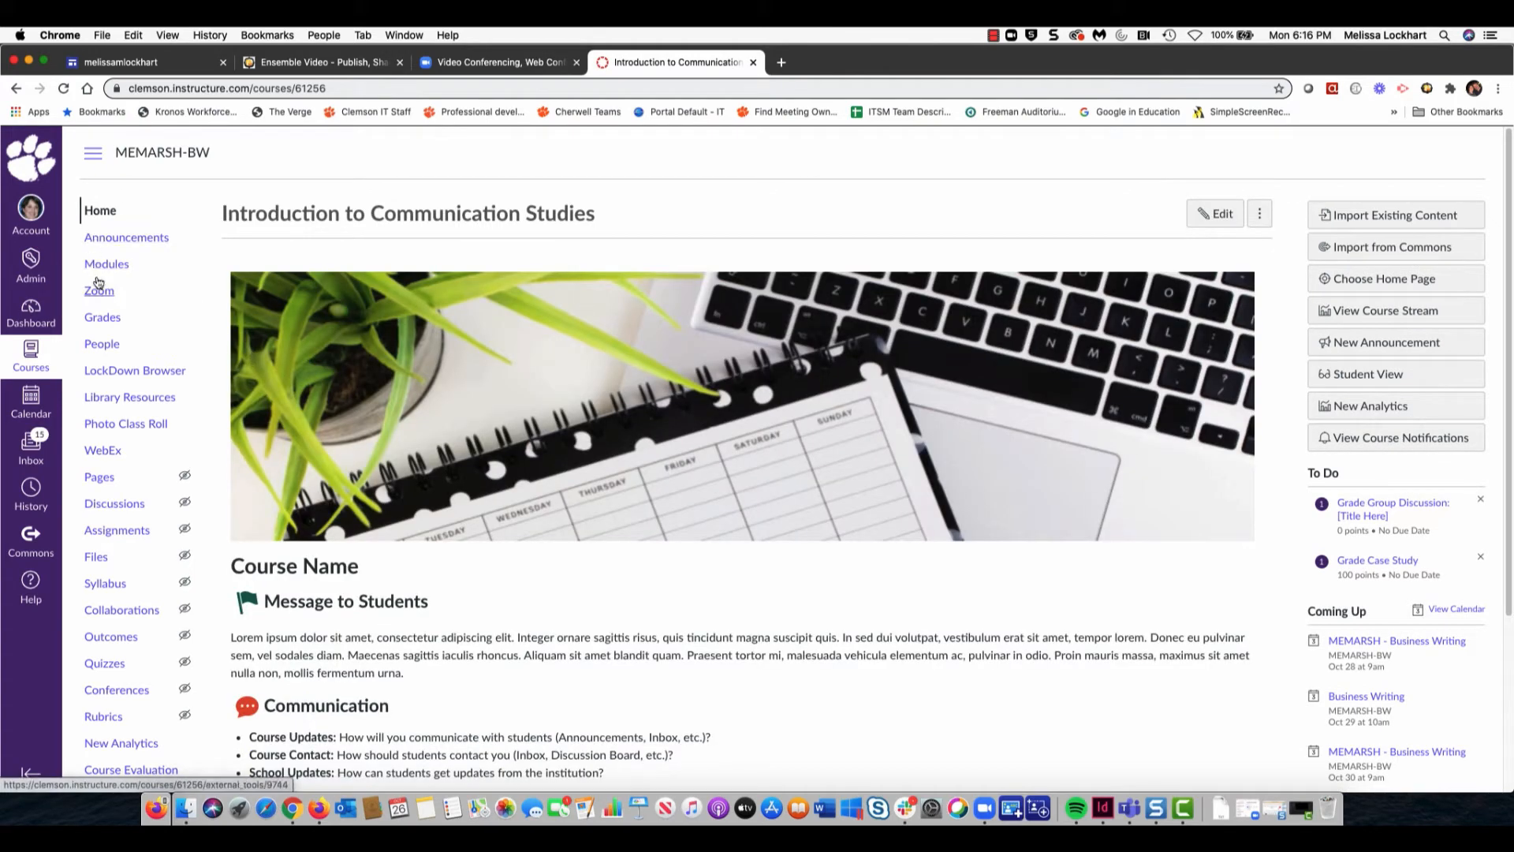
left_click(98, 290)
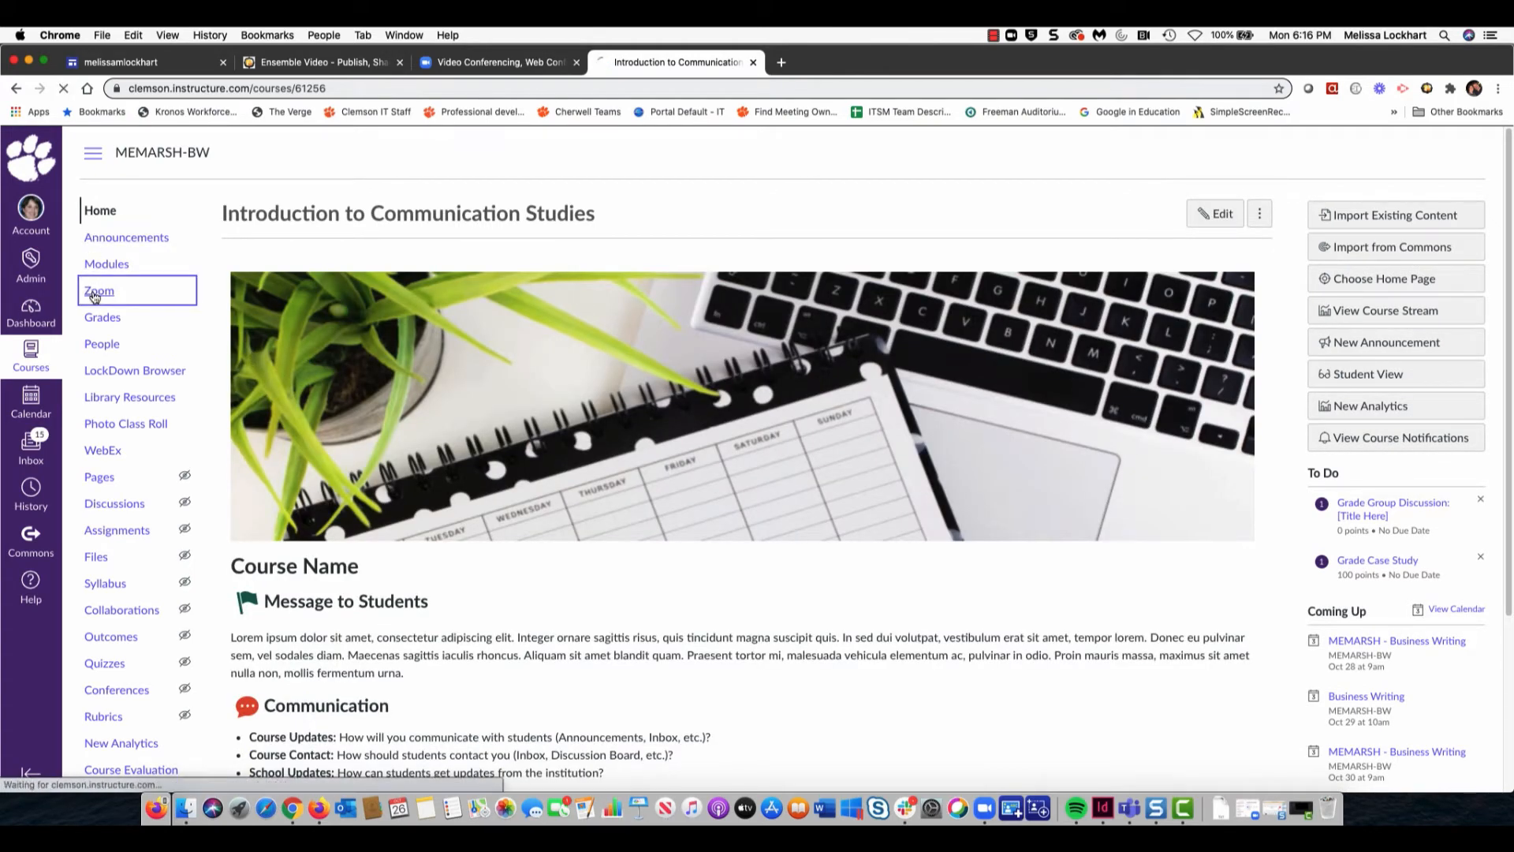
left_click(98, 290)
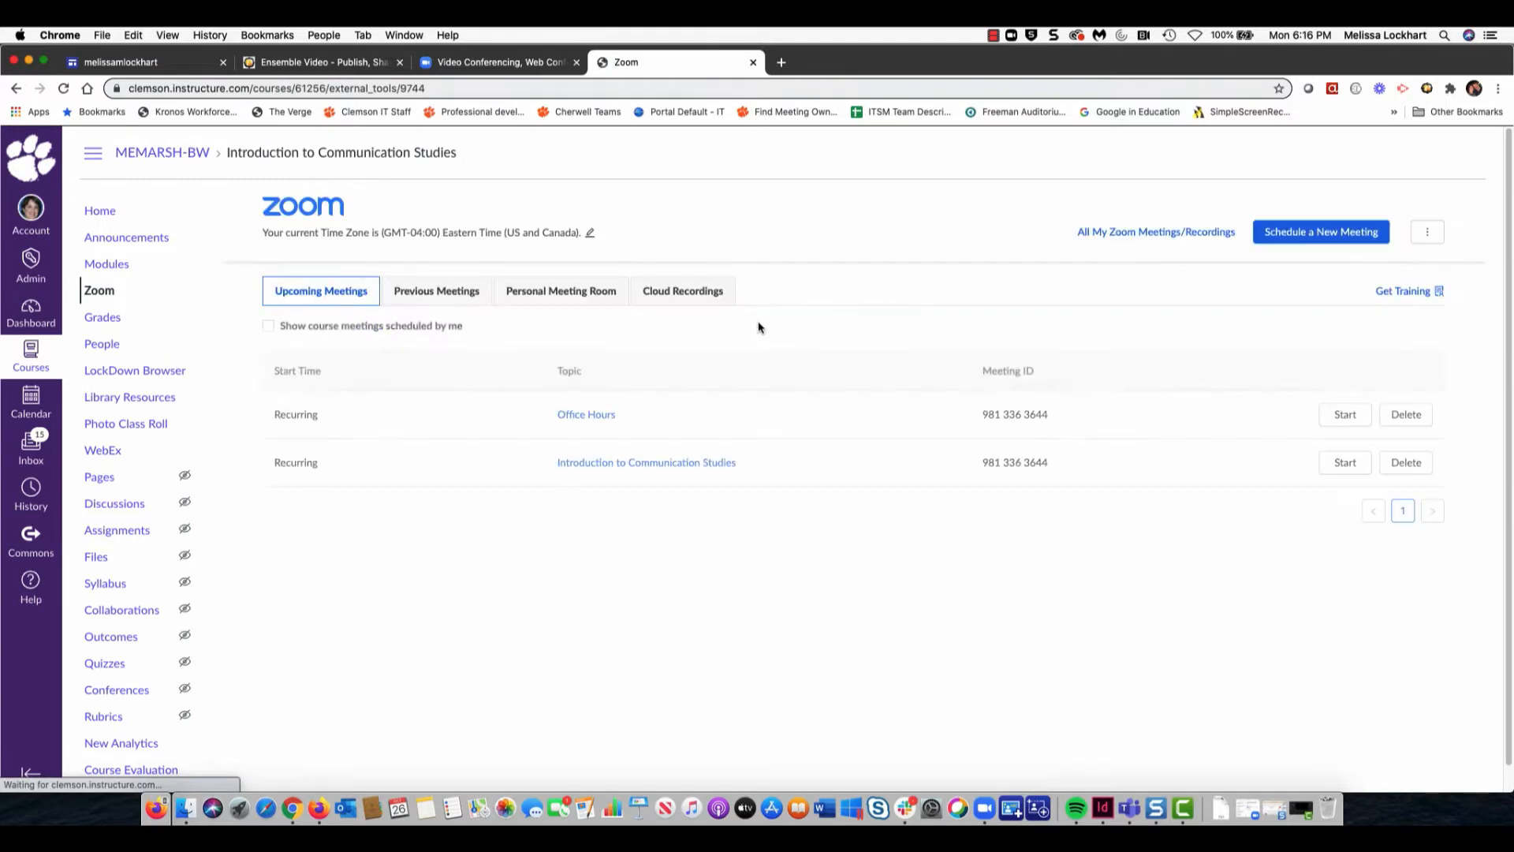
- Show Cloud Recordings and open the 2 Files of the Aug 10 MEMARSH - Business Writing recording
left_click(681, 291)
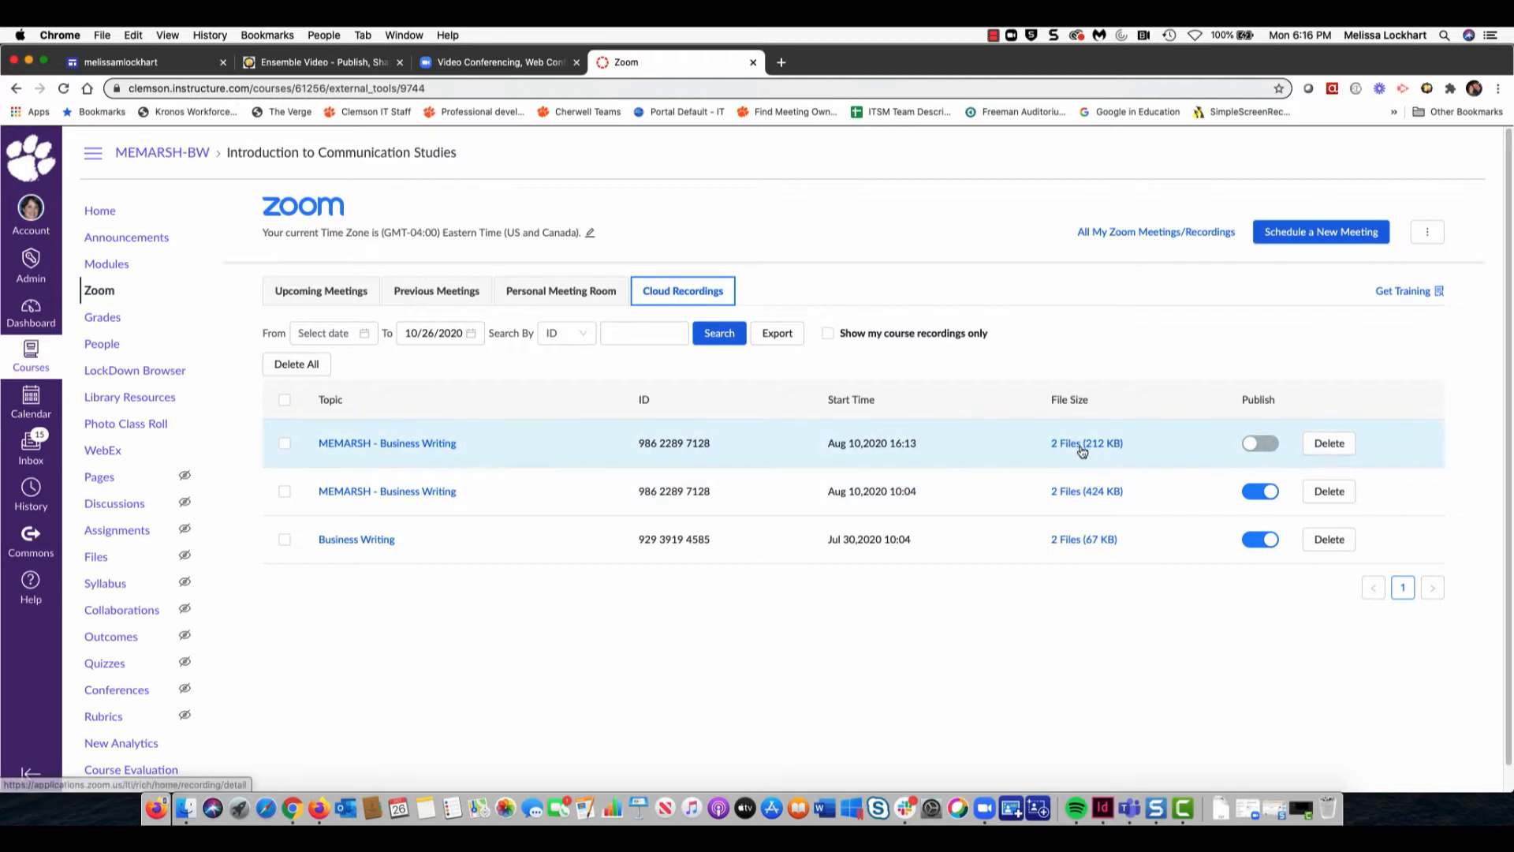
mouse_move(1079, 447)
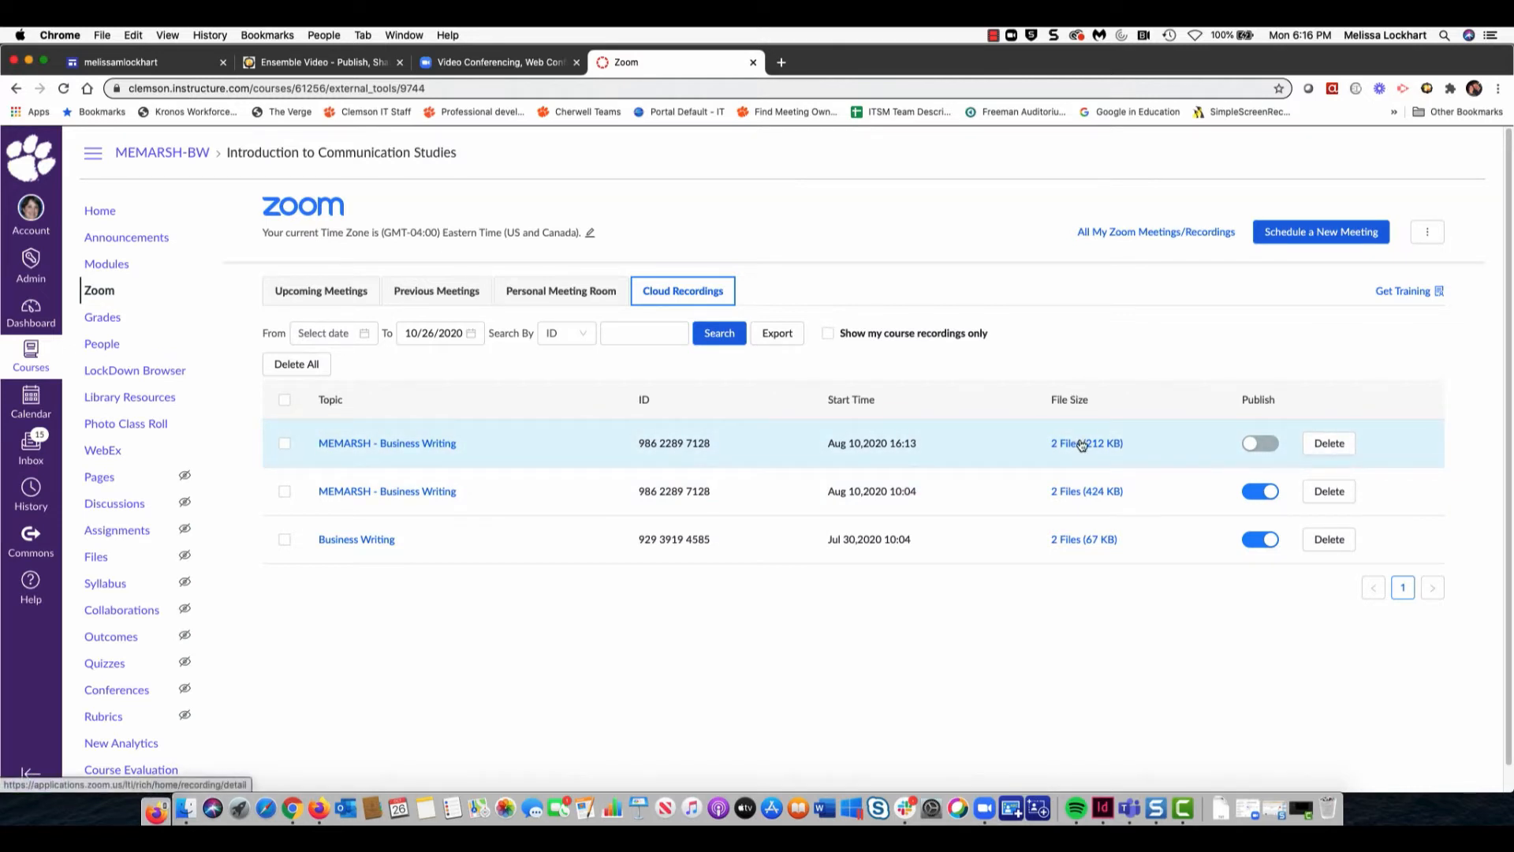
left_click(387, 442)
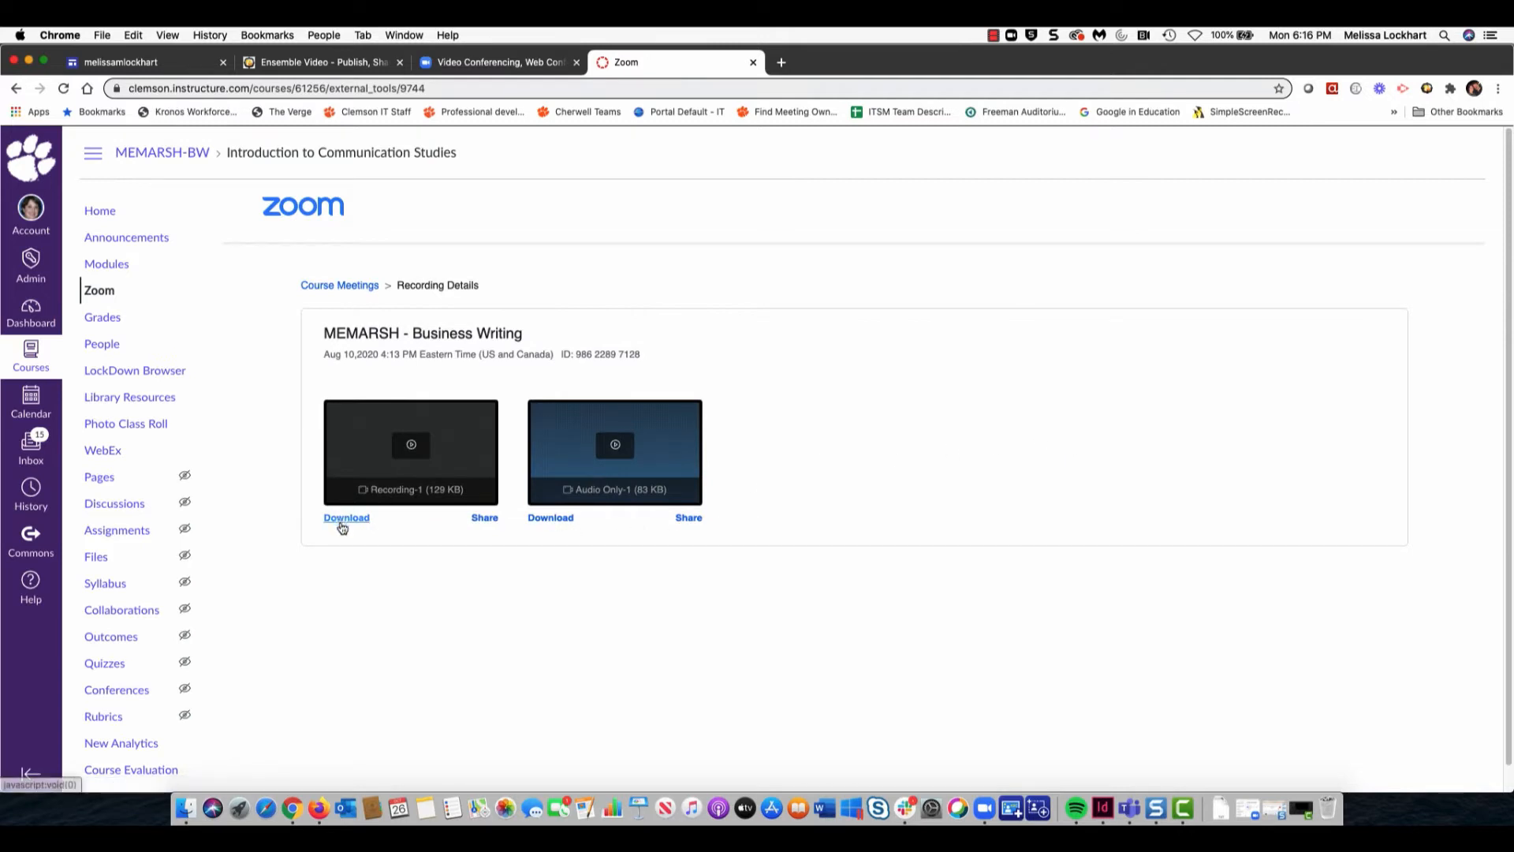
mouse_move(405, 481)
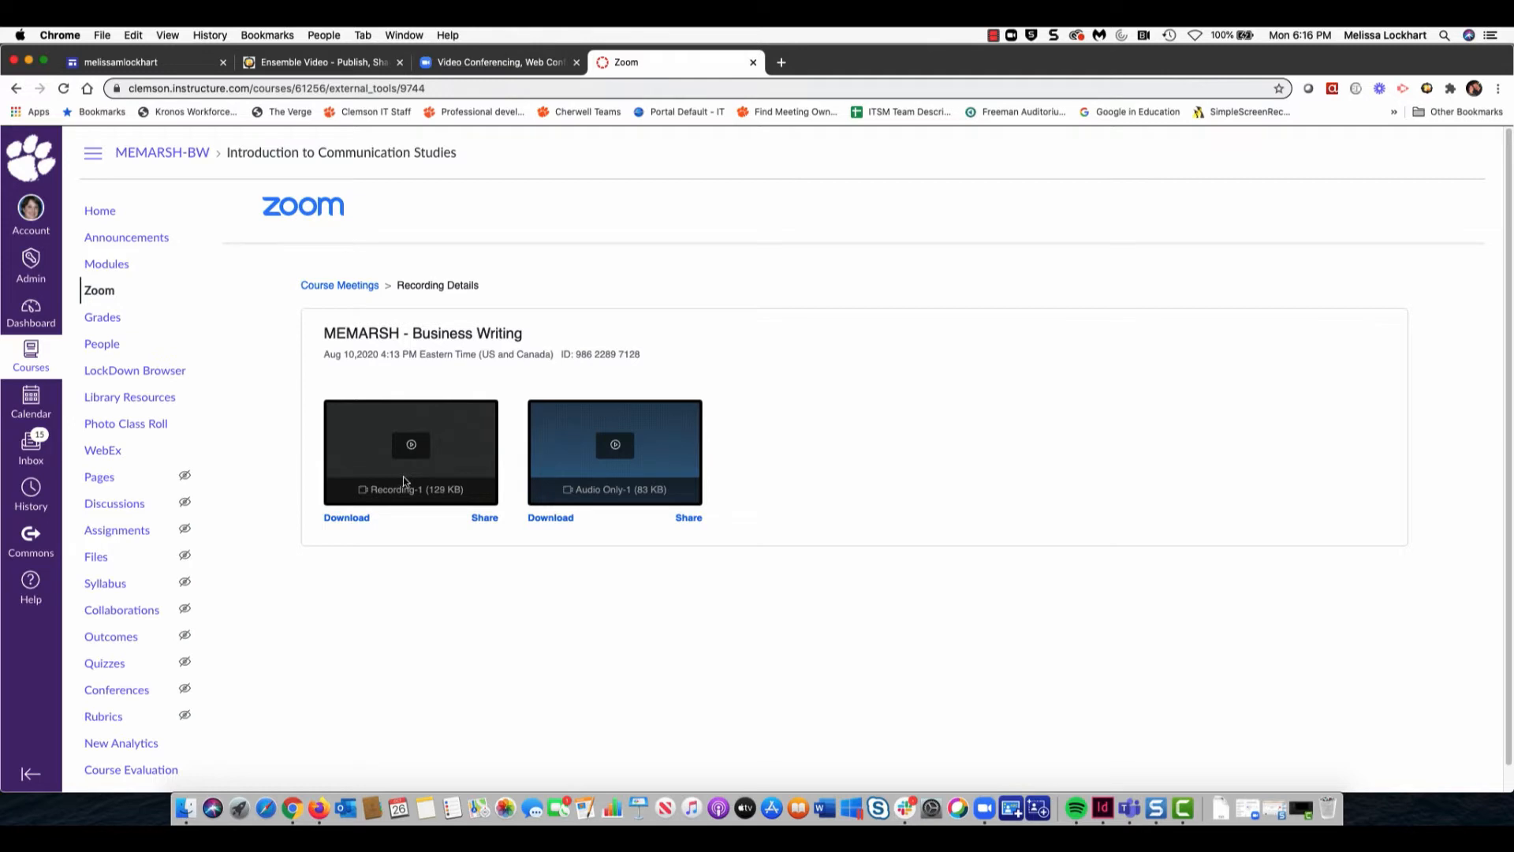
mouse_move(407, 478)
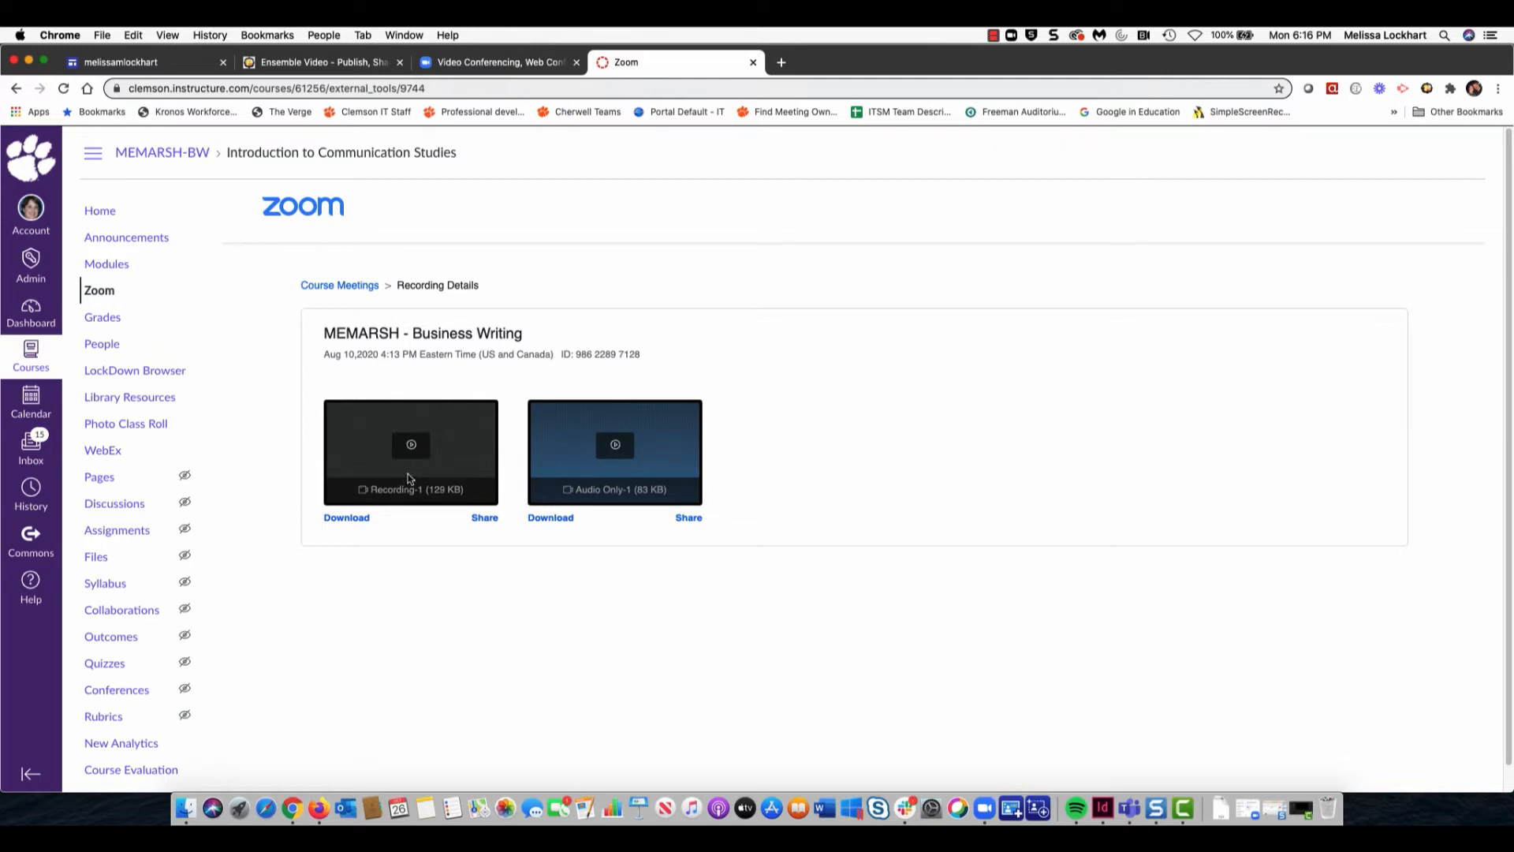
mouse_move(99, 210)
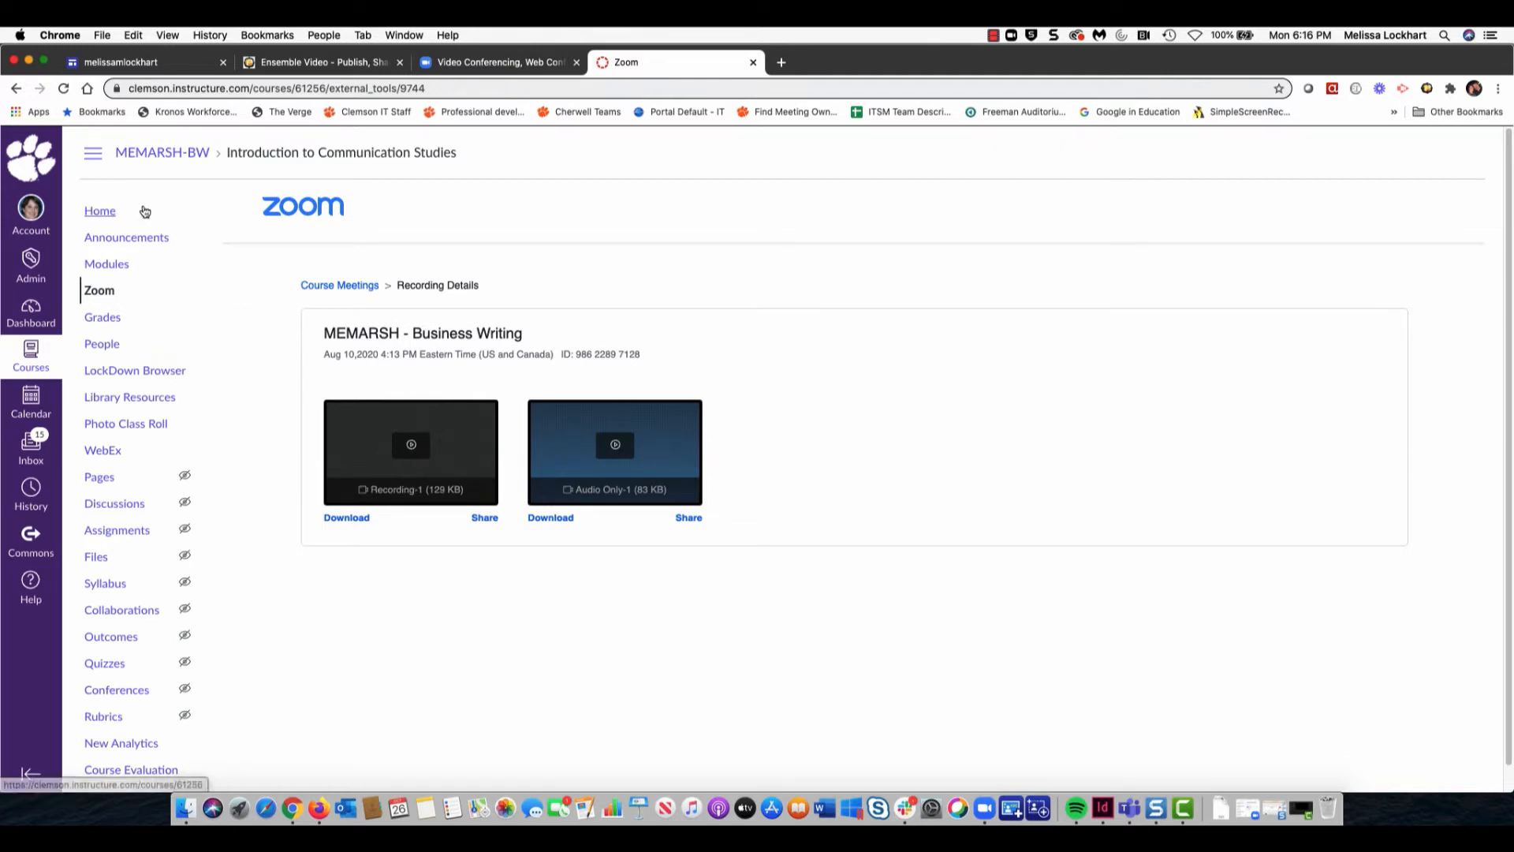
- Start downloading the Recording-1 video into a new 'test files for upload' folder in Documents/2020 Zoom
left_click(345, 517)
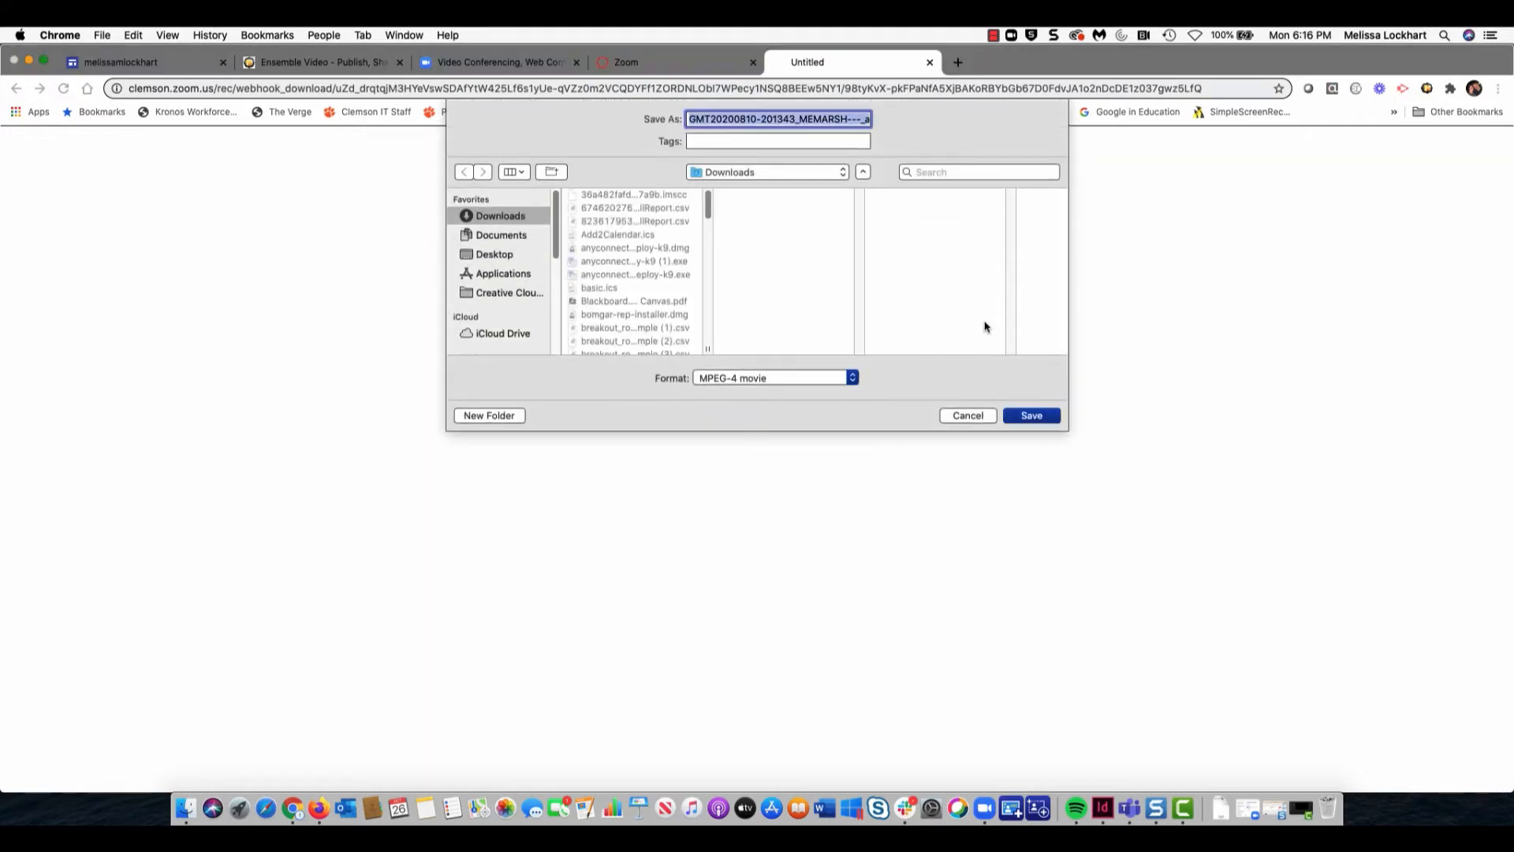
mouse_move(678, 186)
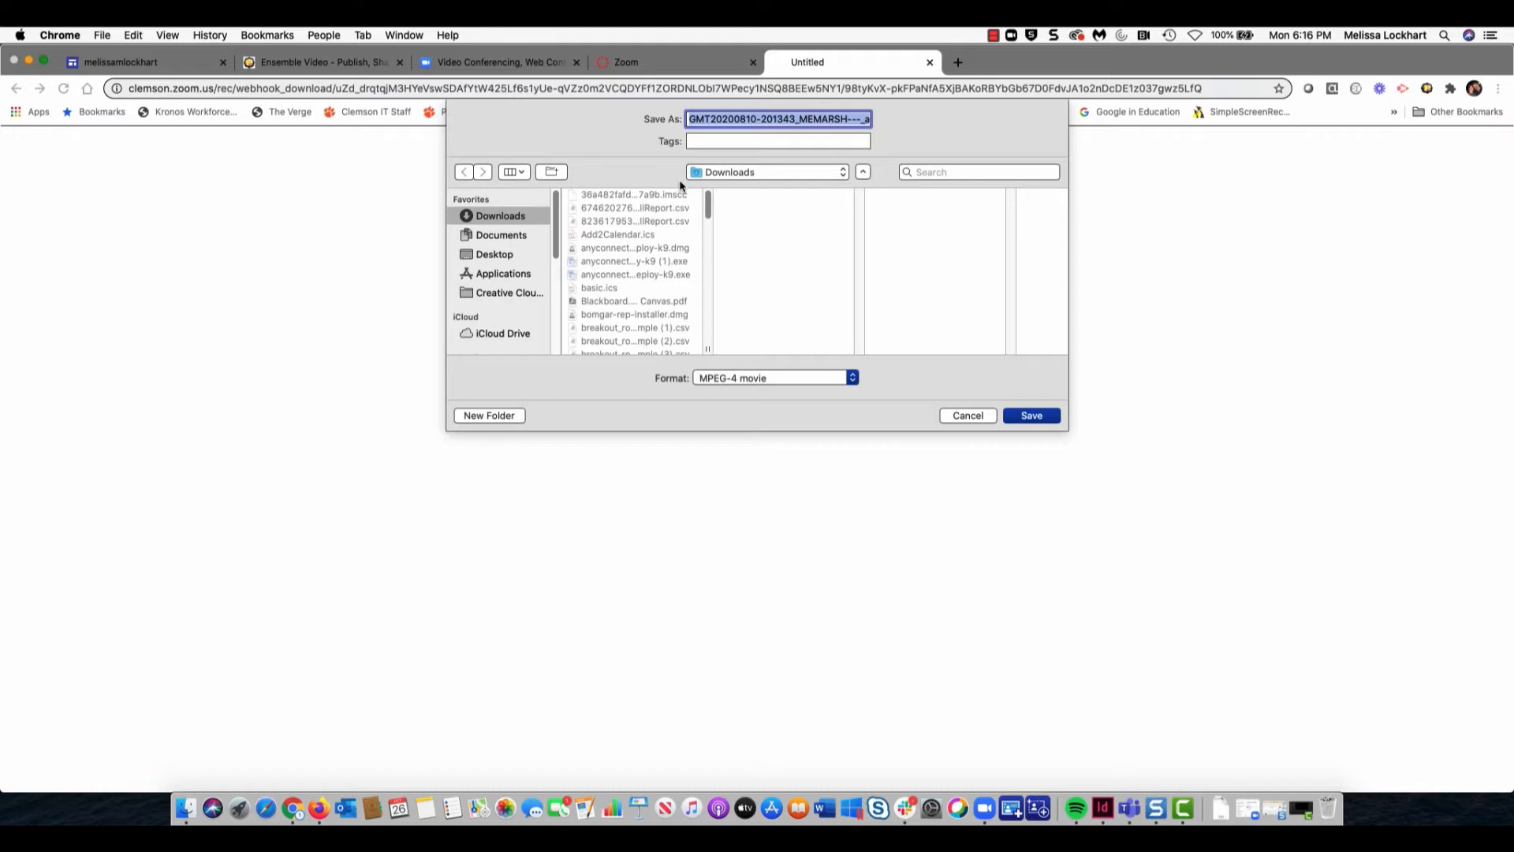
left_click(500, 235)
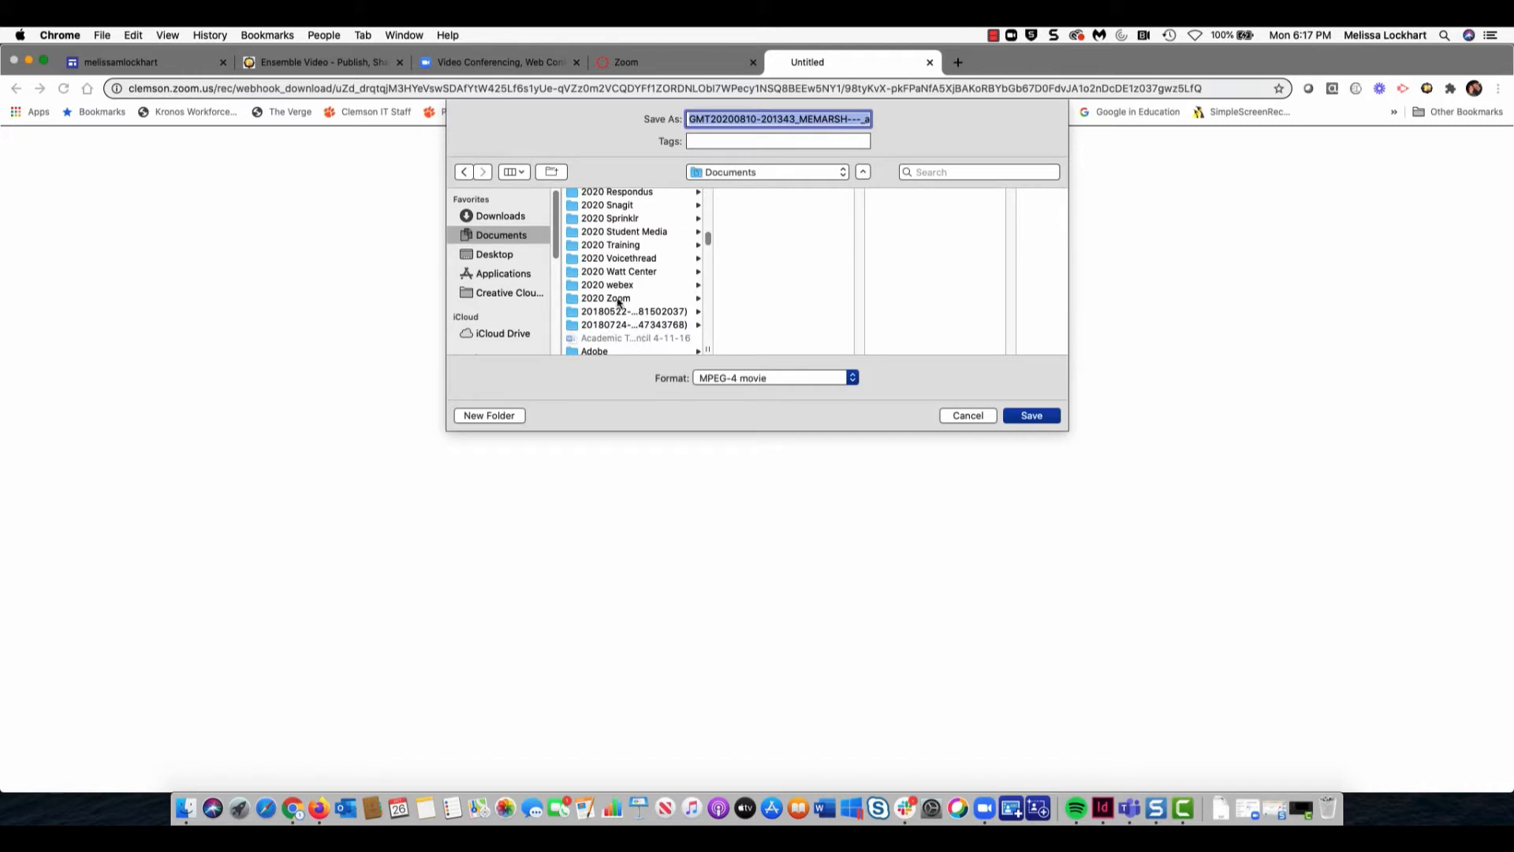
left_click(489, 415)
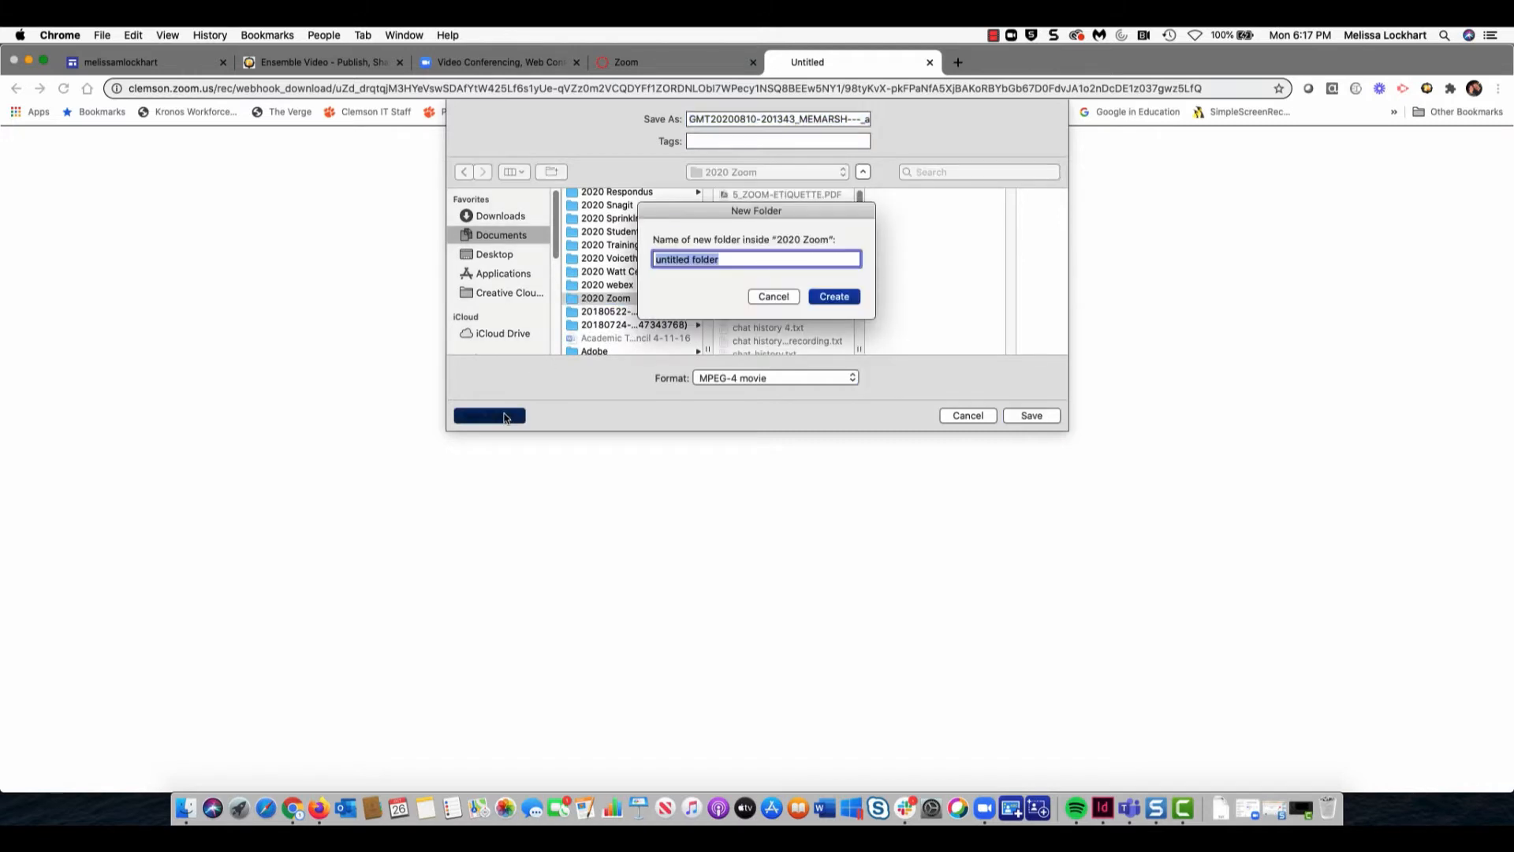
type("test files")
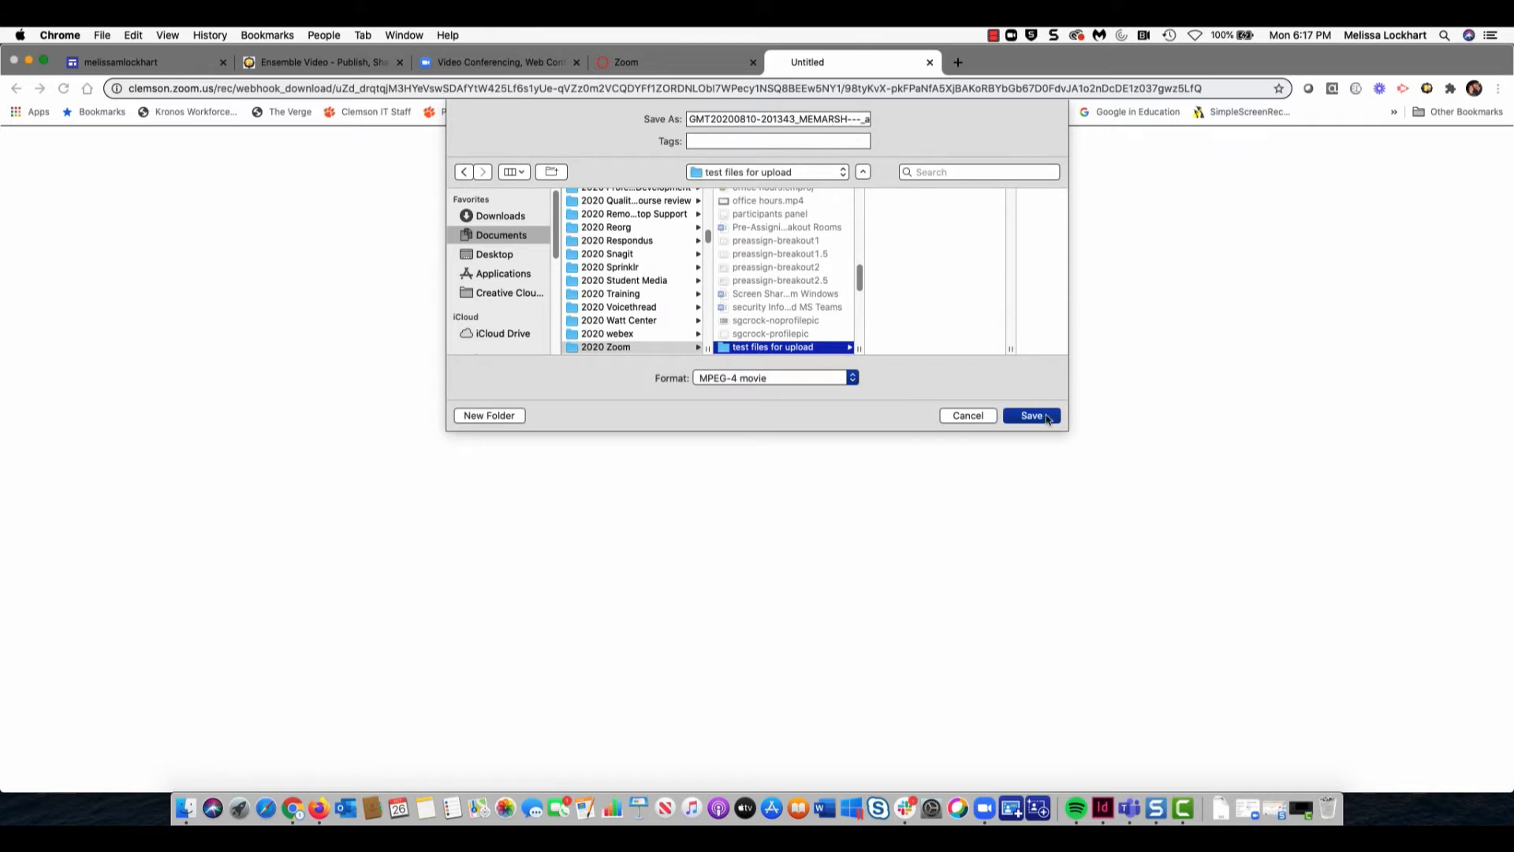
- Save the MP4, copy the recording's share link, and go to the course Modules page
left_click(1031, 415)
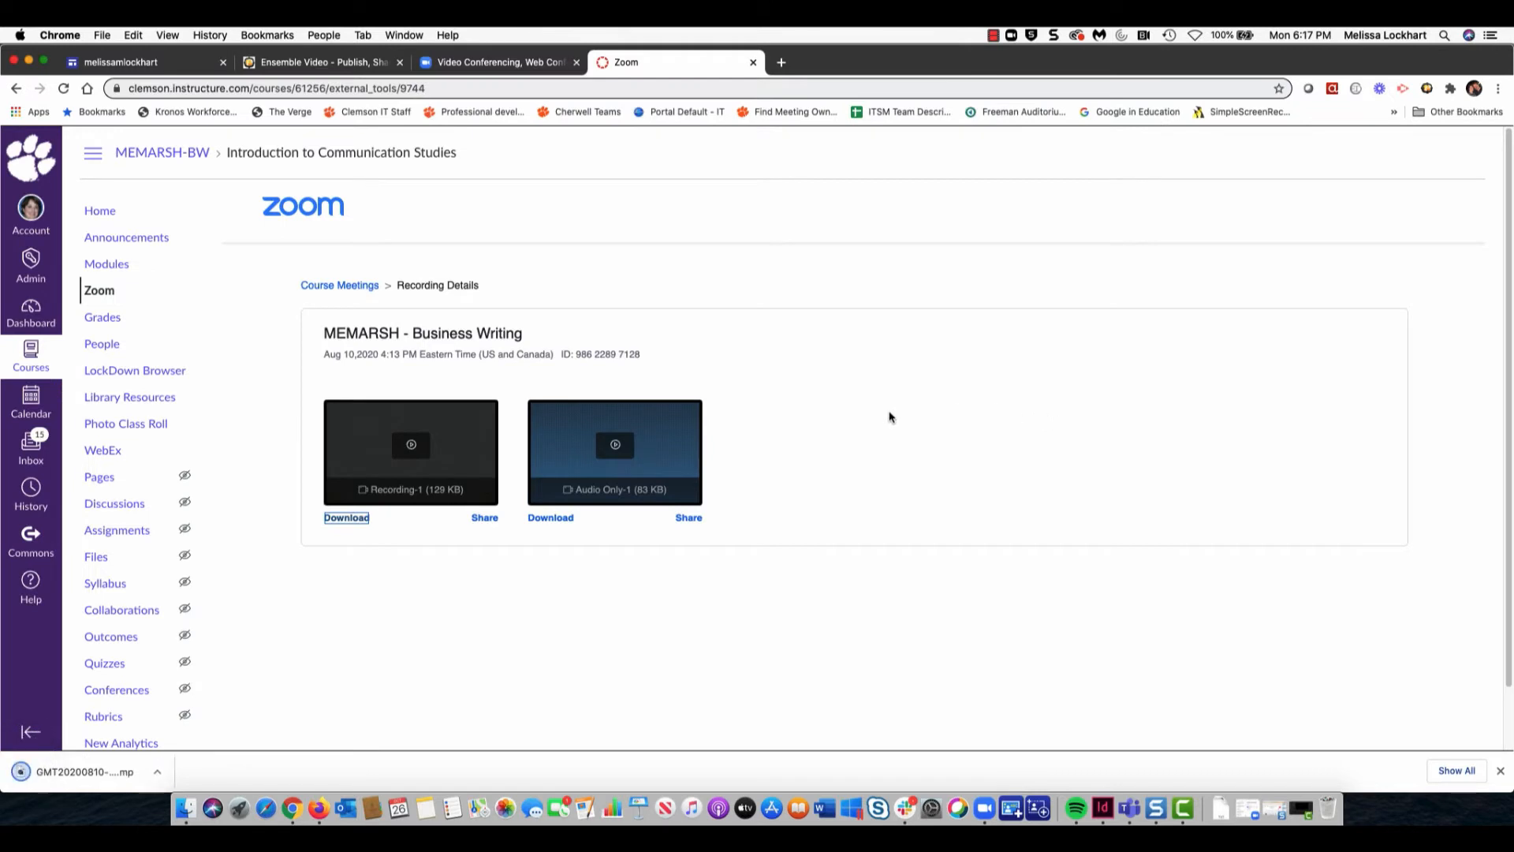
mouse_move(605, 369)
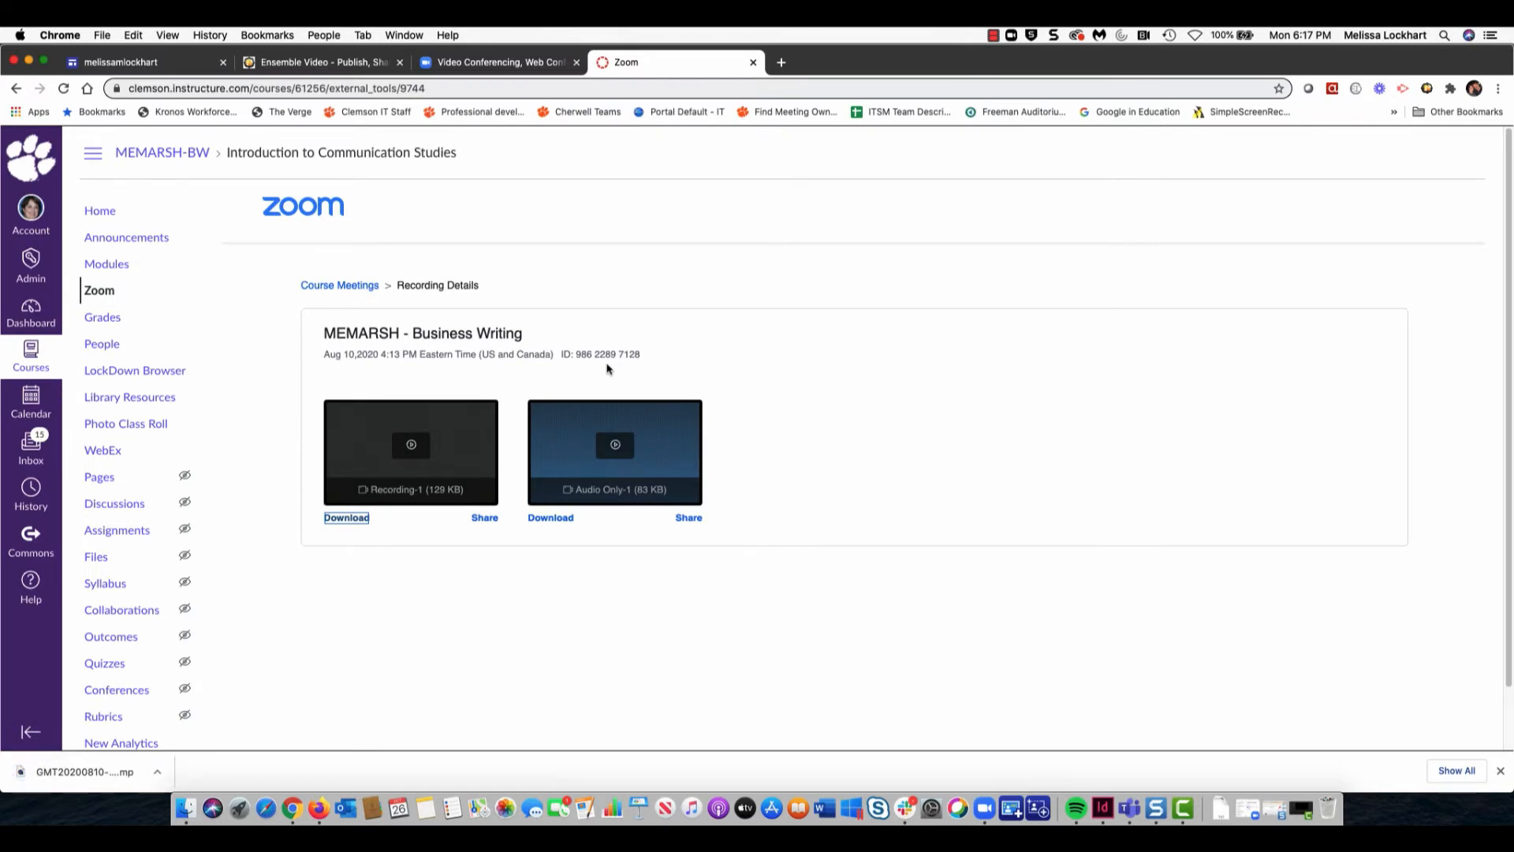
mouse_move(339, 286)
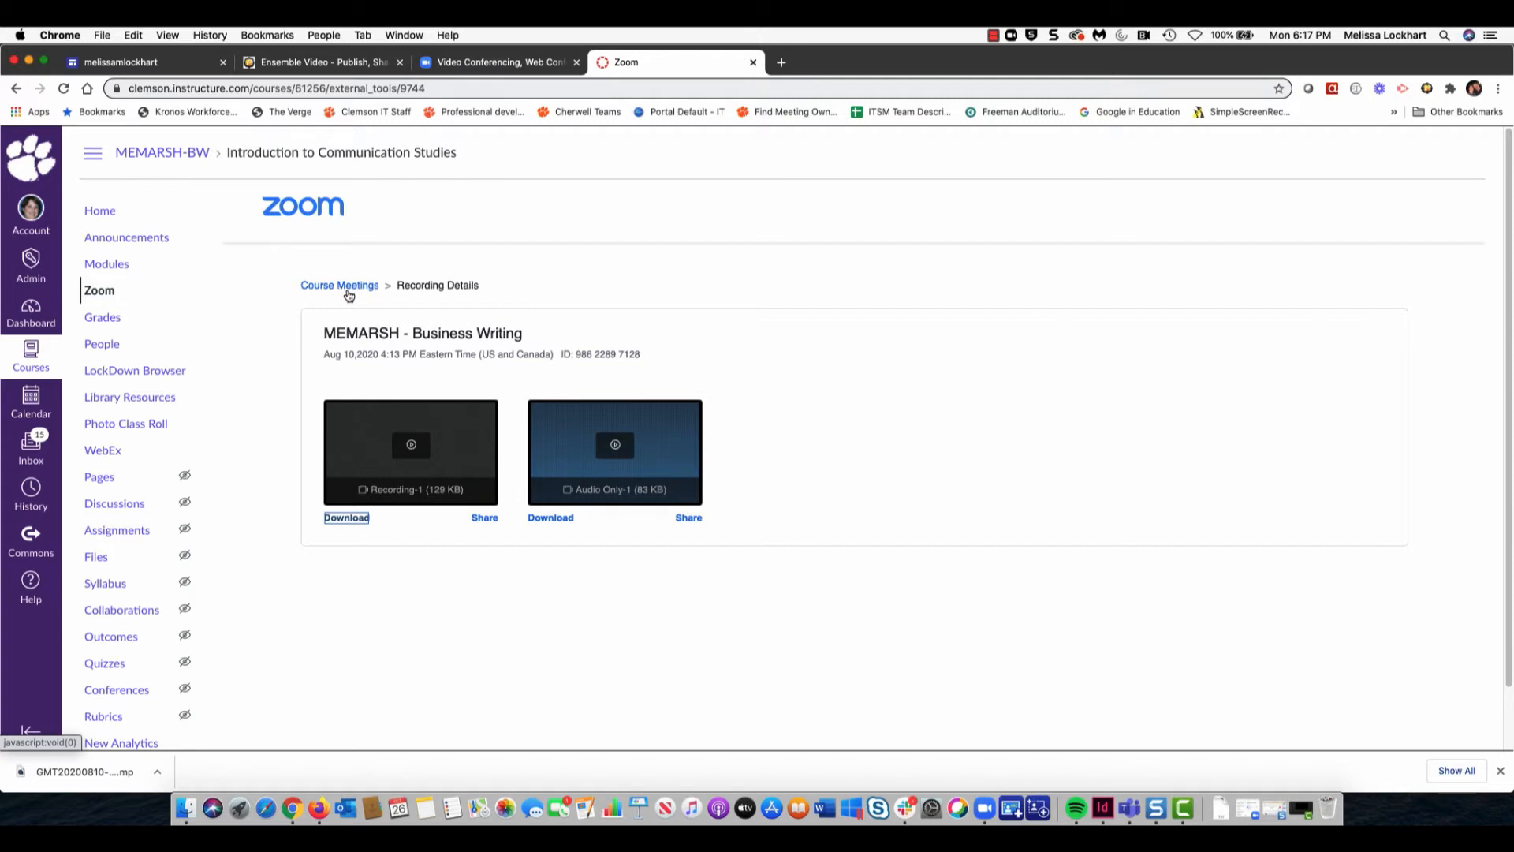
mouse_move(473, 415)
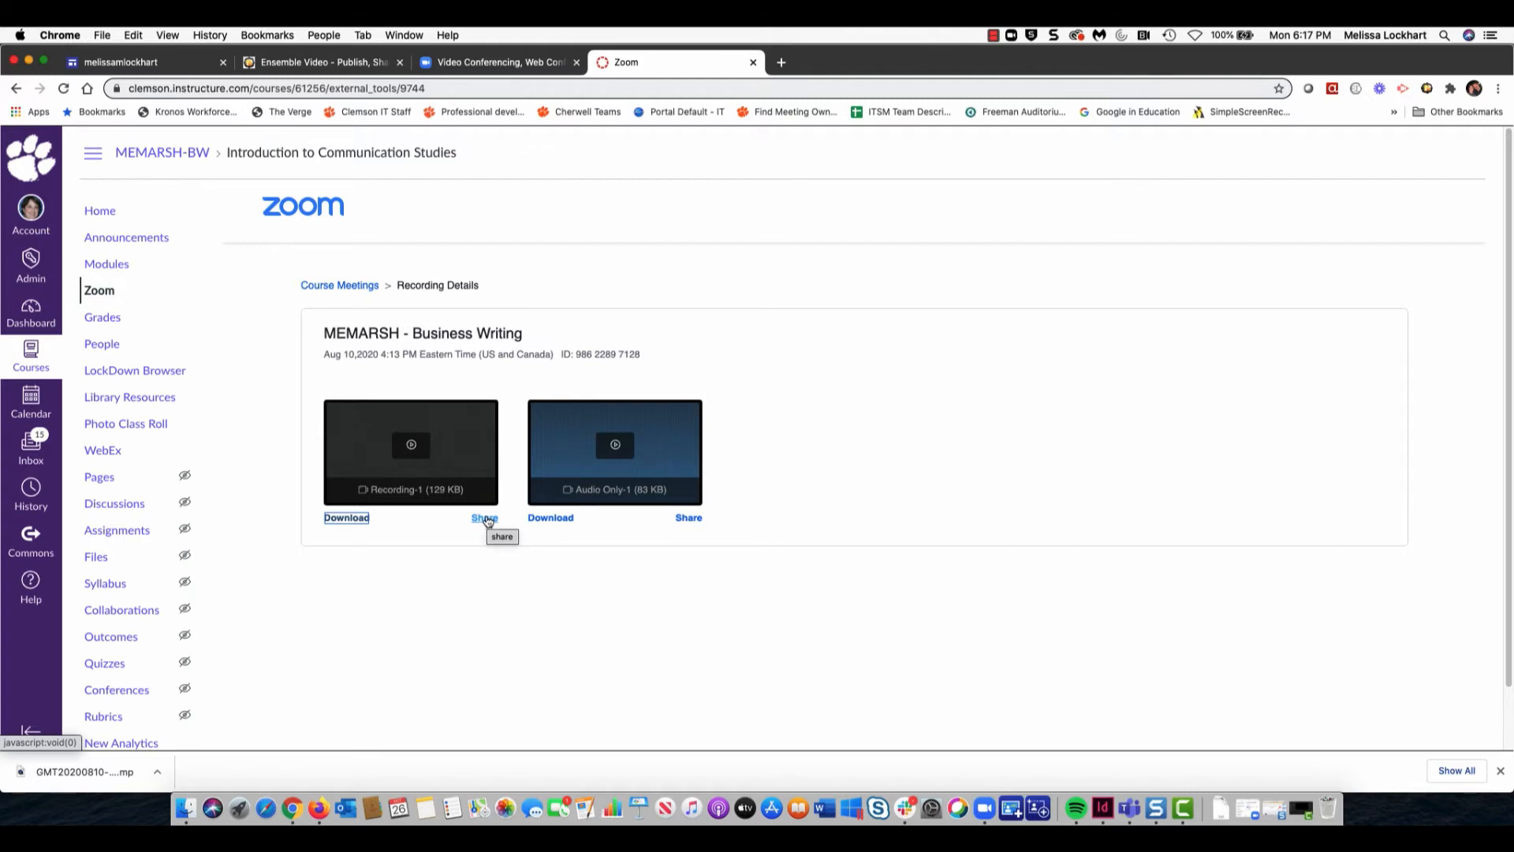
left_click(484, 518)
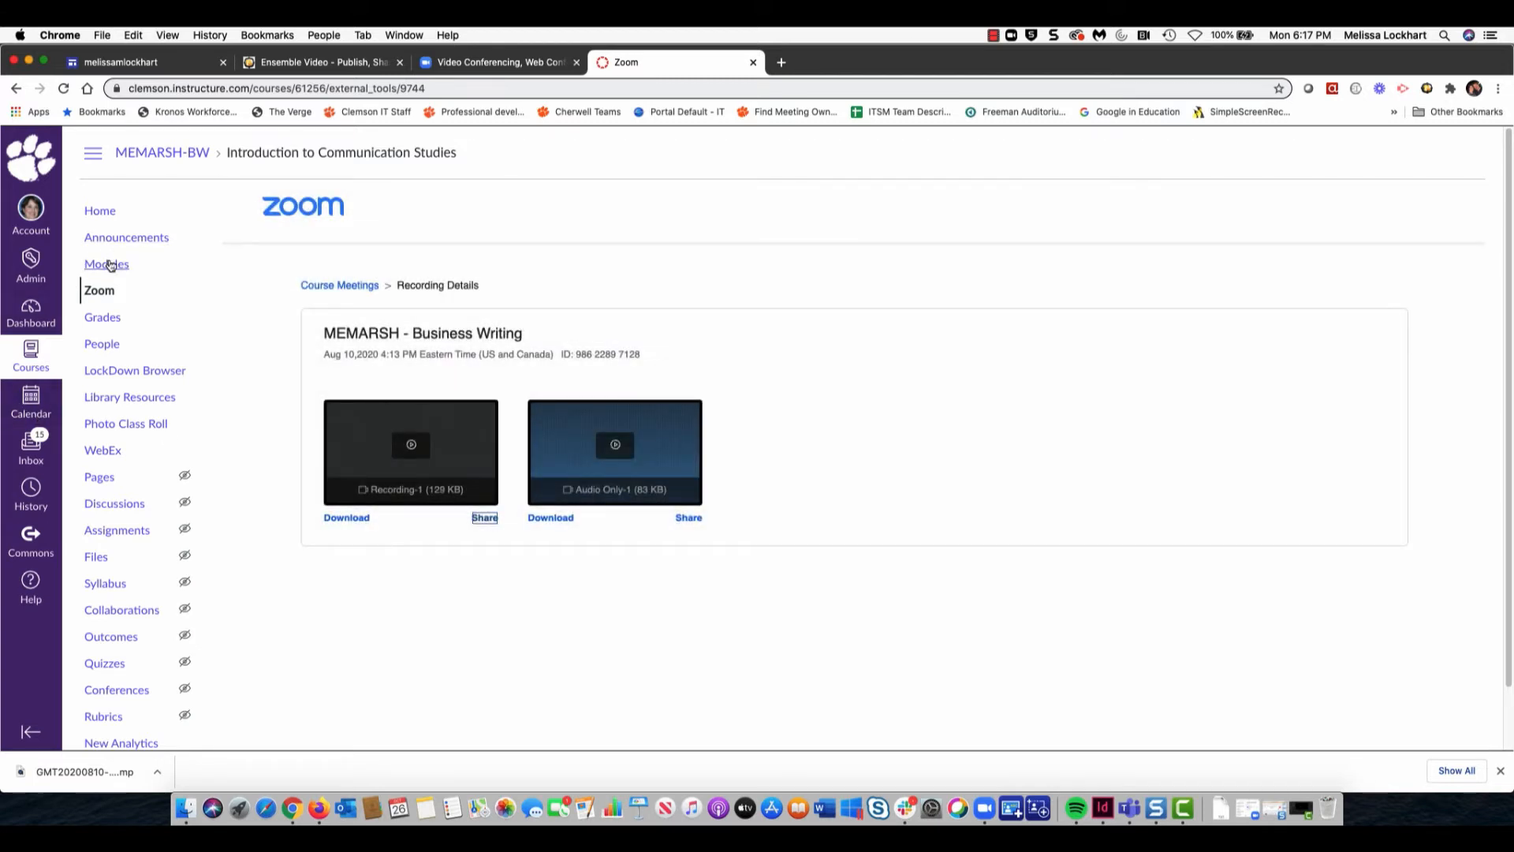
left_click(105, 264)
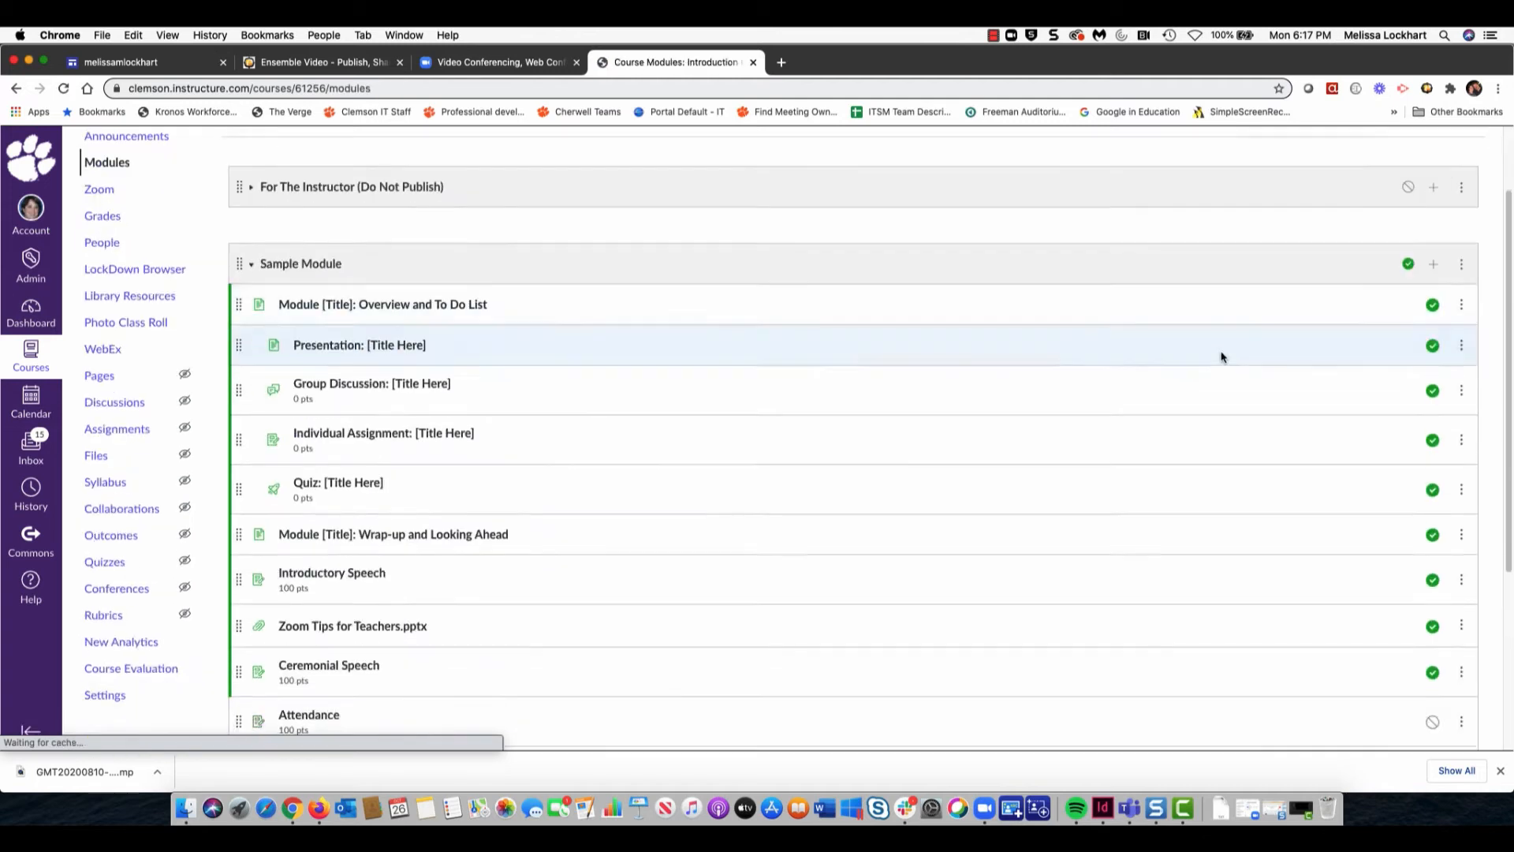
scroll("down", 3)
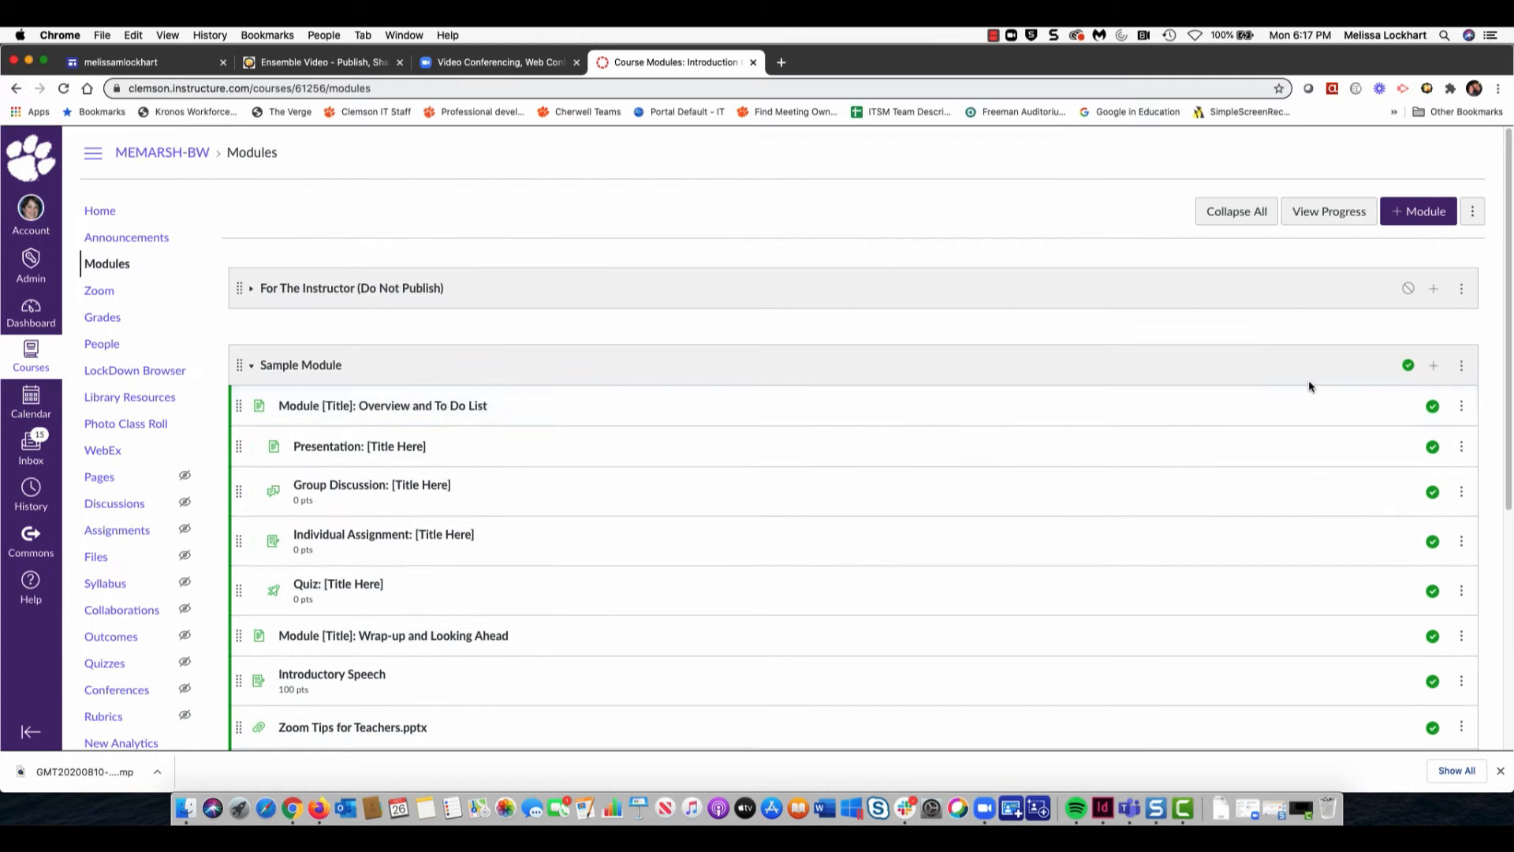
- Add an External URL item with the Zoom link, named 'Link to Zoom Recording', to Sample Module
left_click(1434, 364)
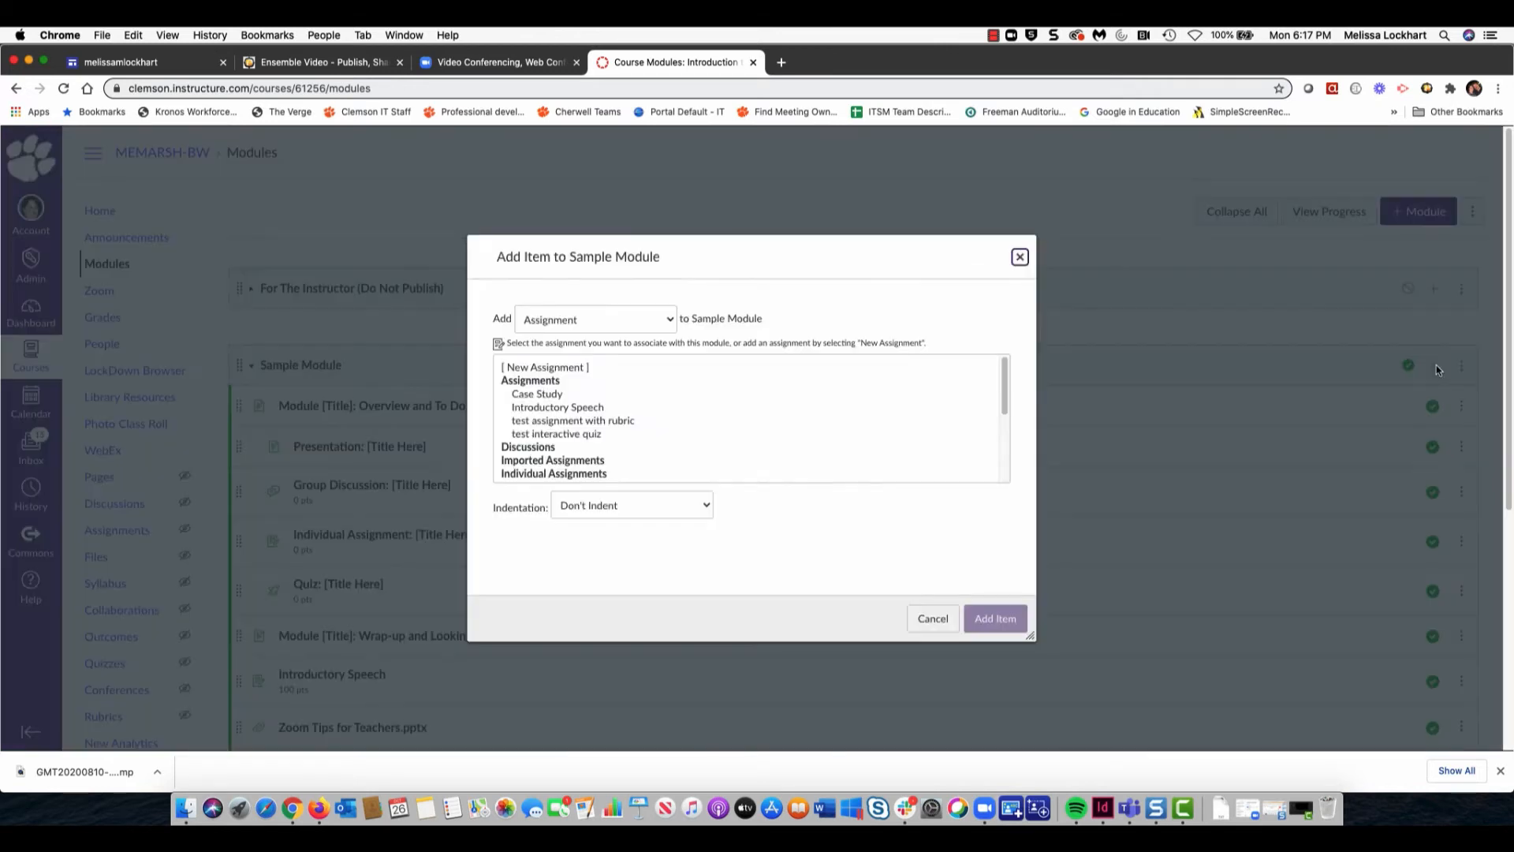
left_click(593, 319)
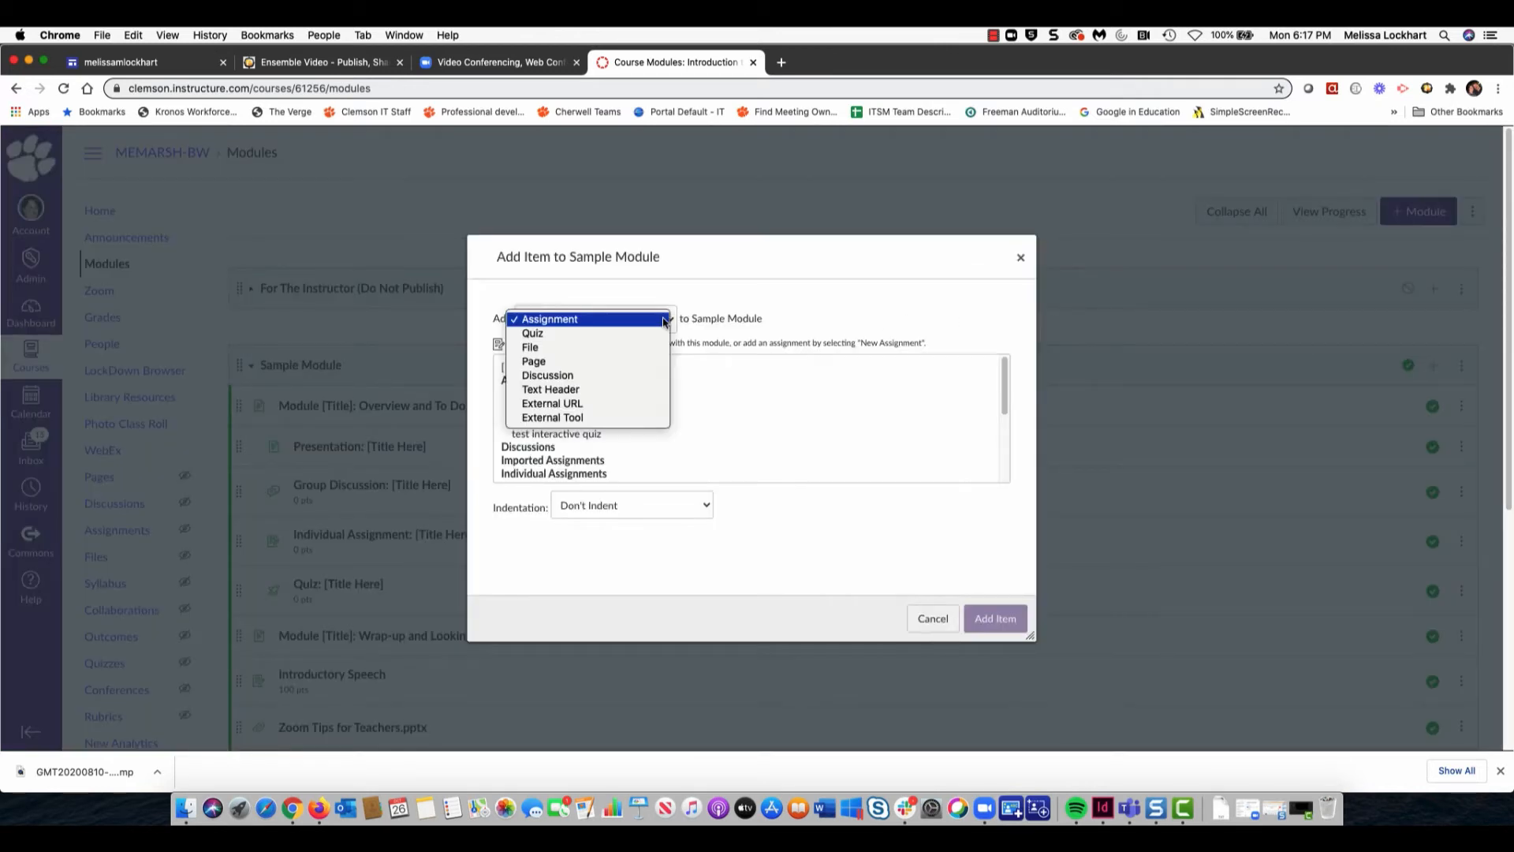
left_click(552, 404)
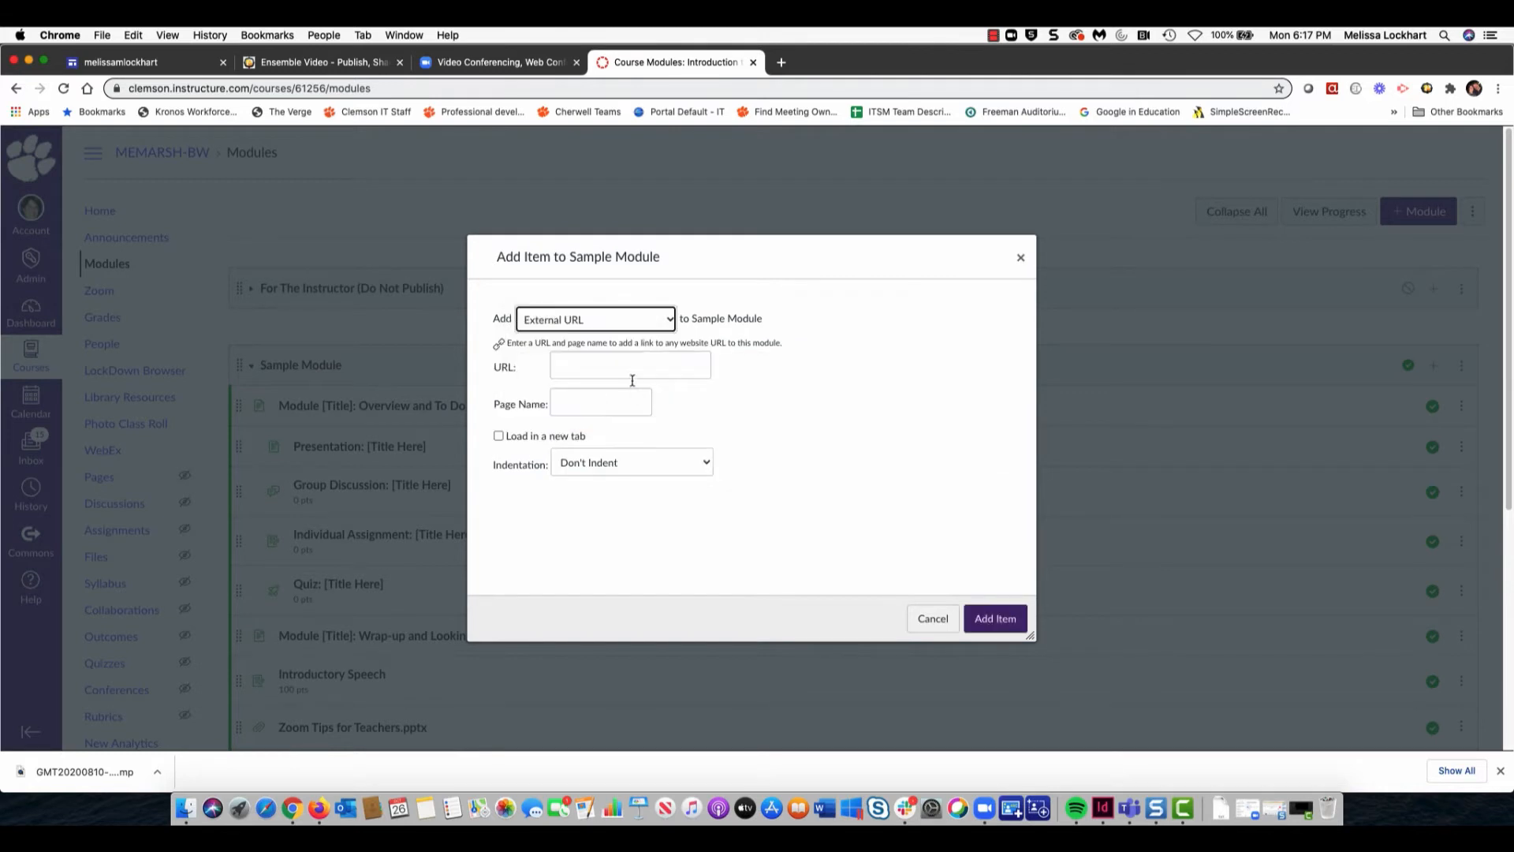
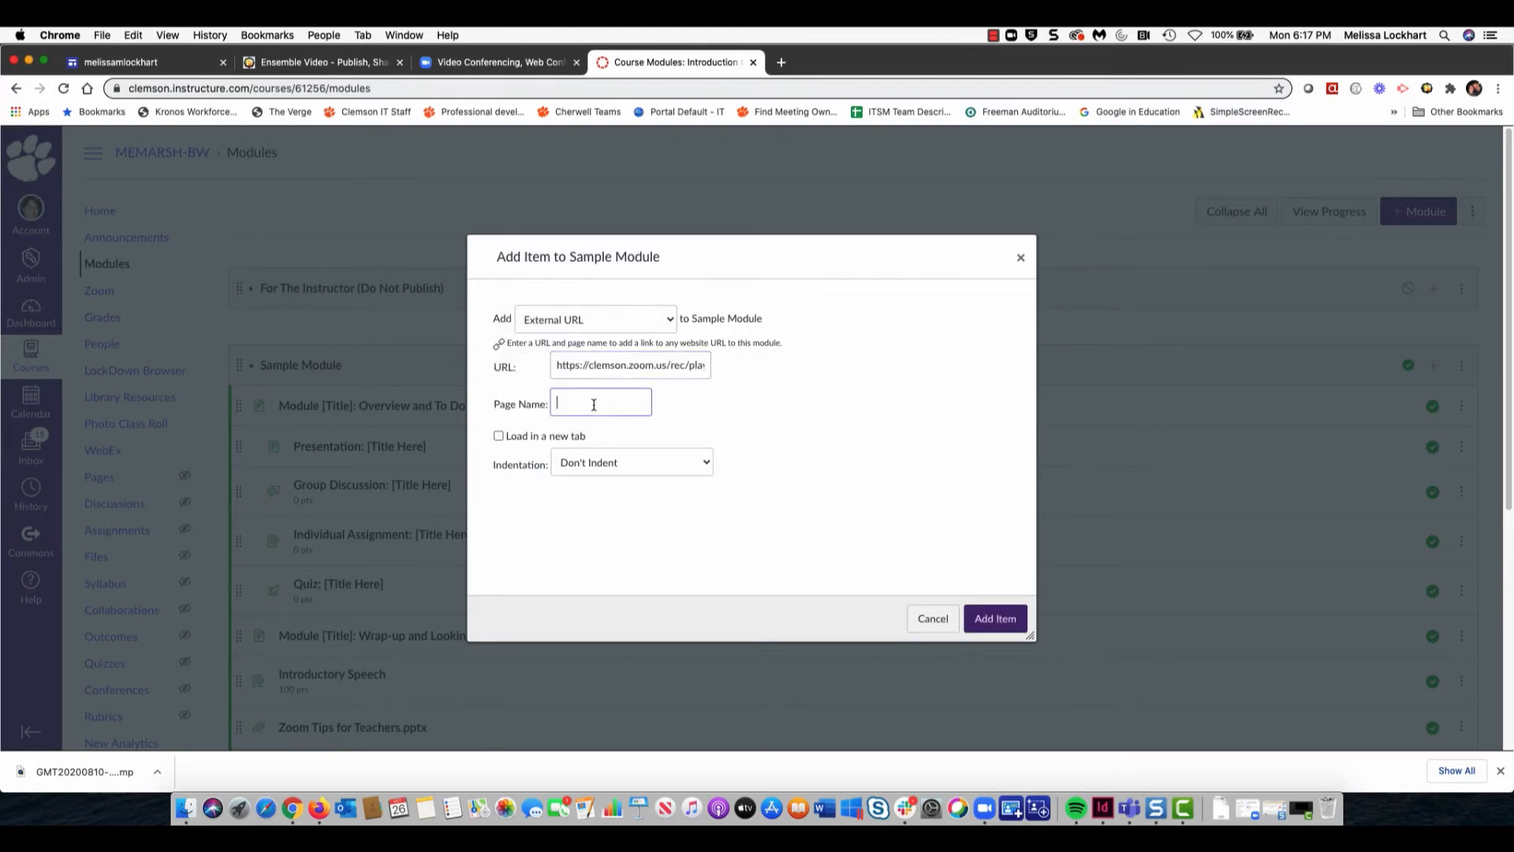
type("Link to Zoom R")
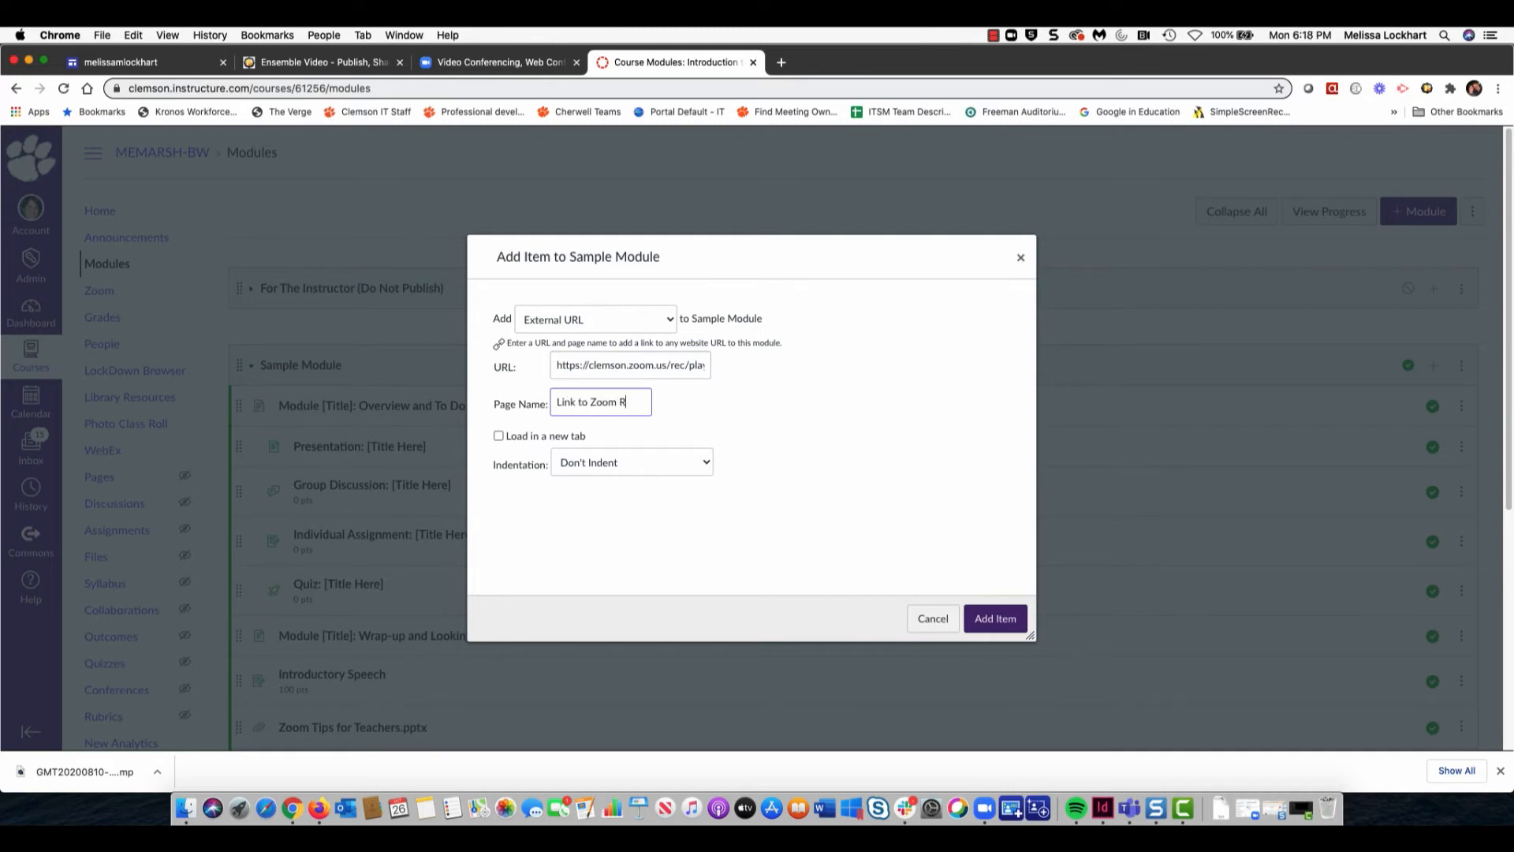
left_click(994, 618)
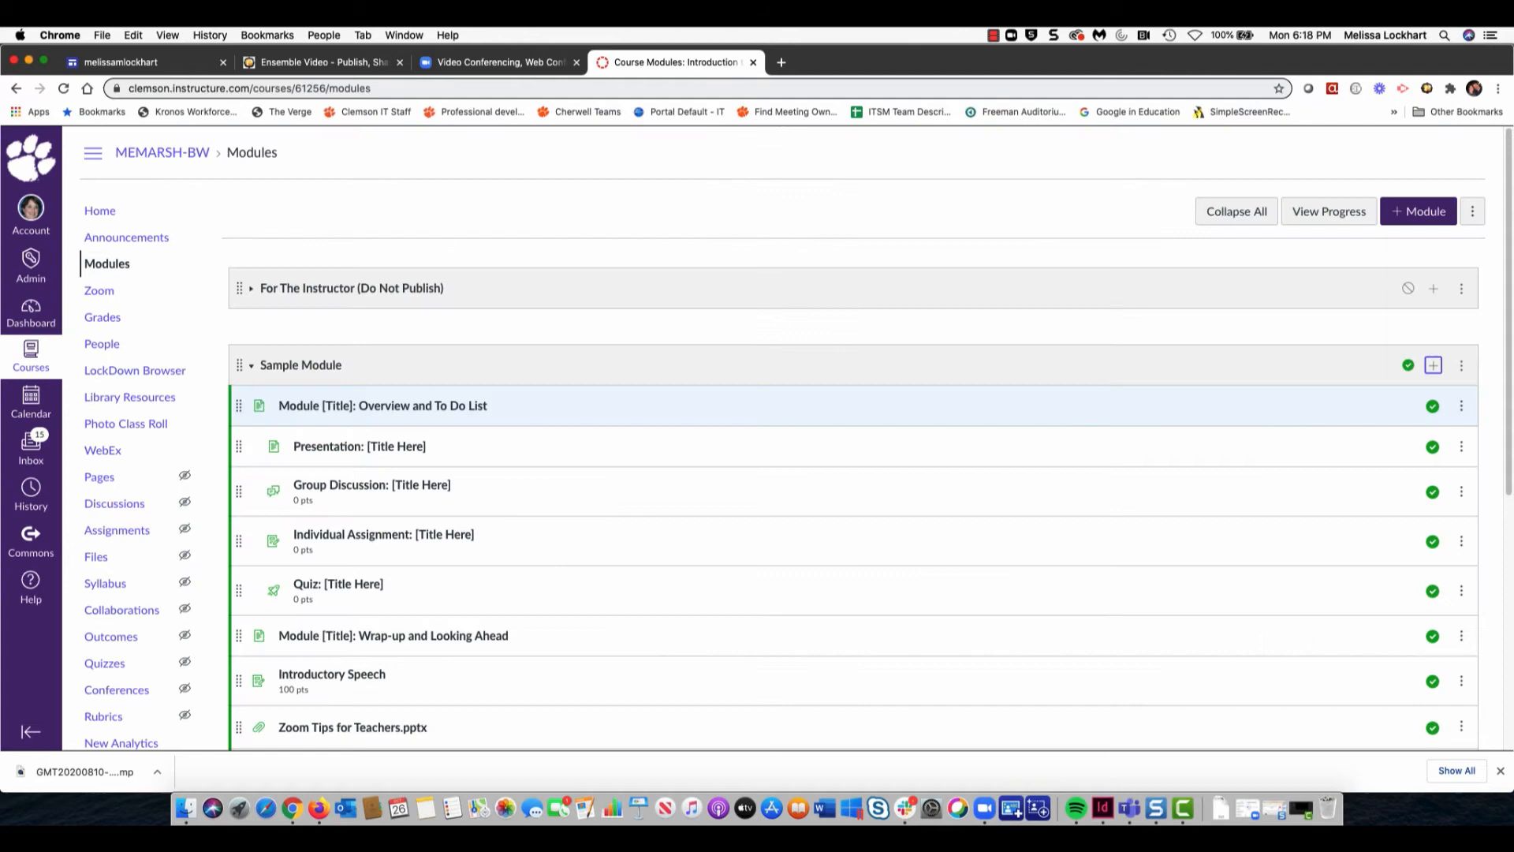
scroll("down", 3)
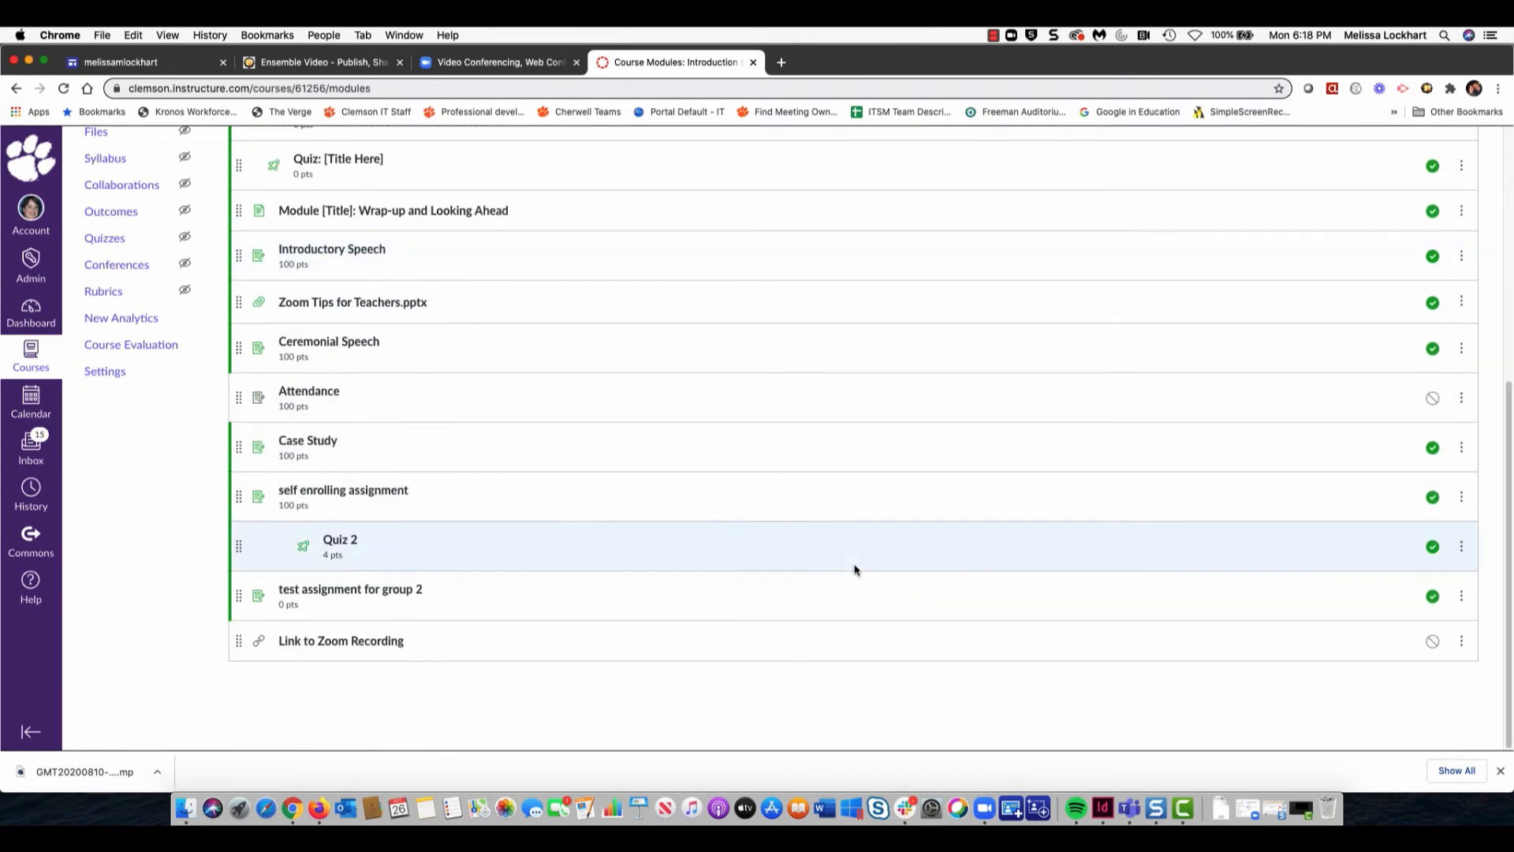
- Open the Link to Zoom Recording item and launch the Zoom recording page in a new tab
left_click(341, 640)
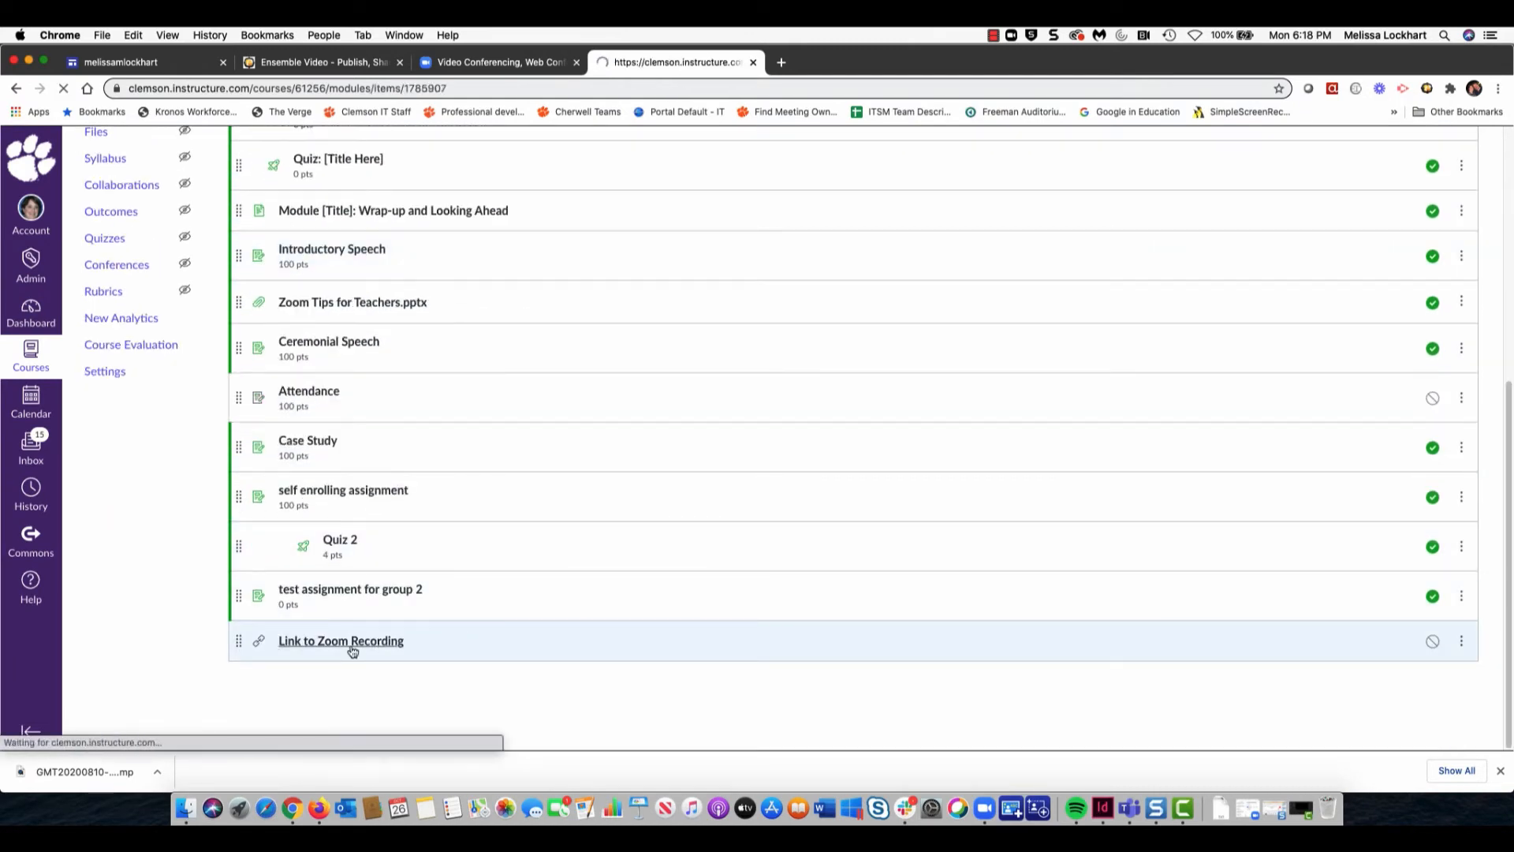
left_click(340, 641)
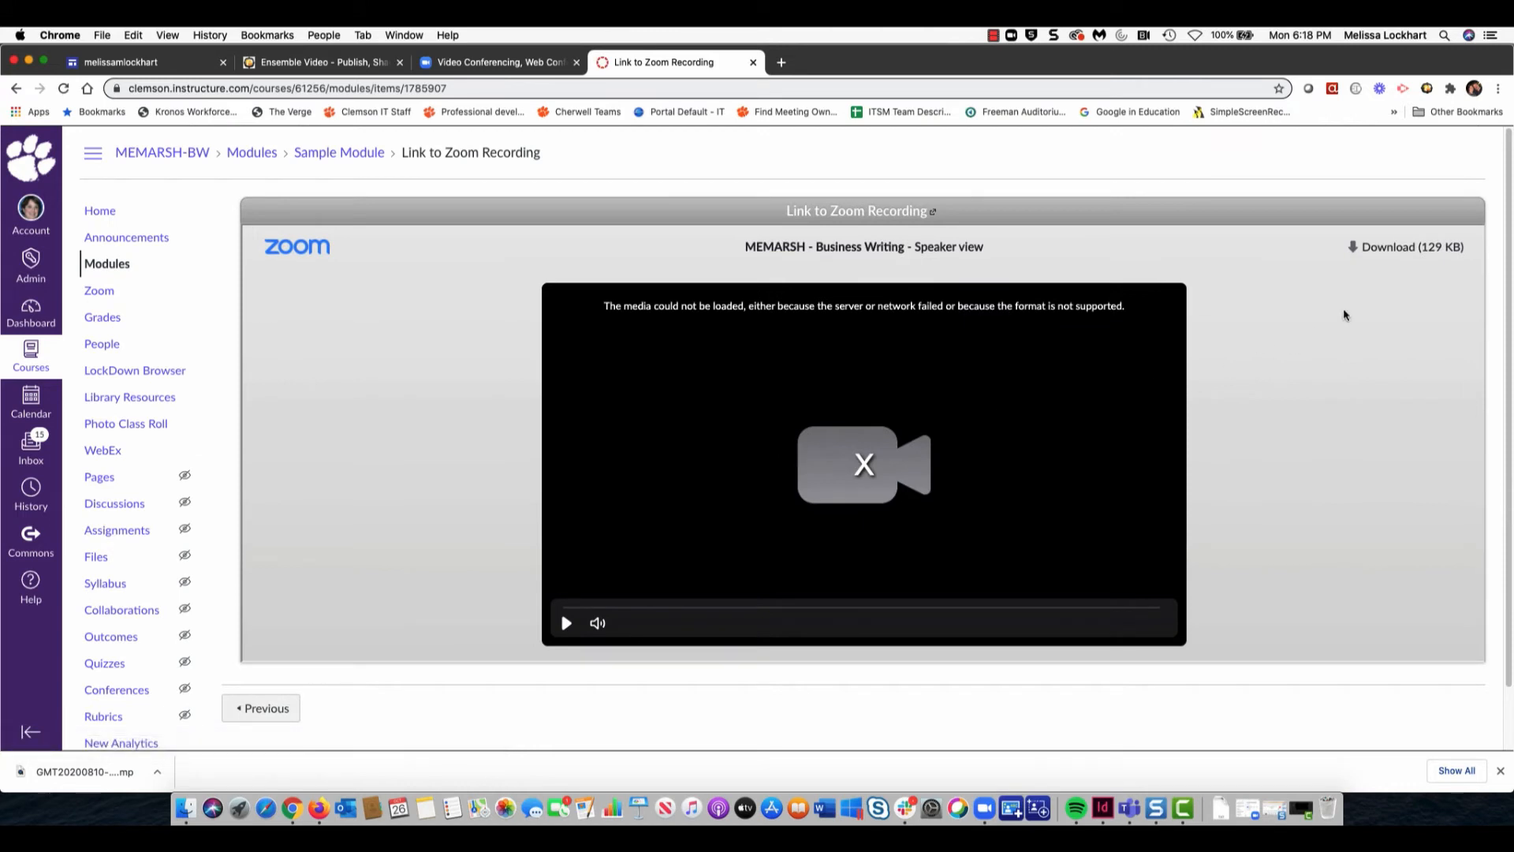
left_click(1405, 246)
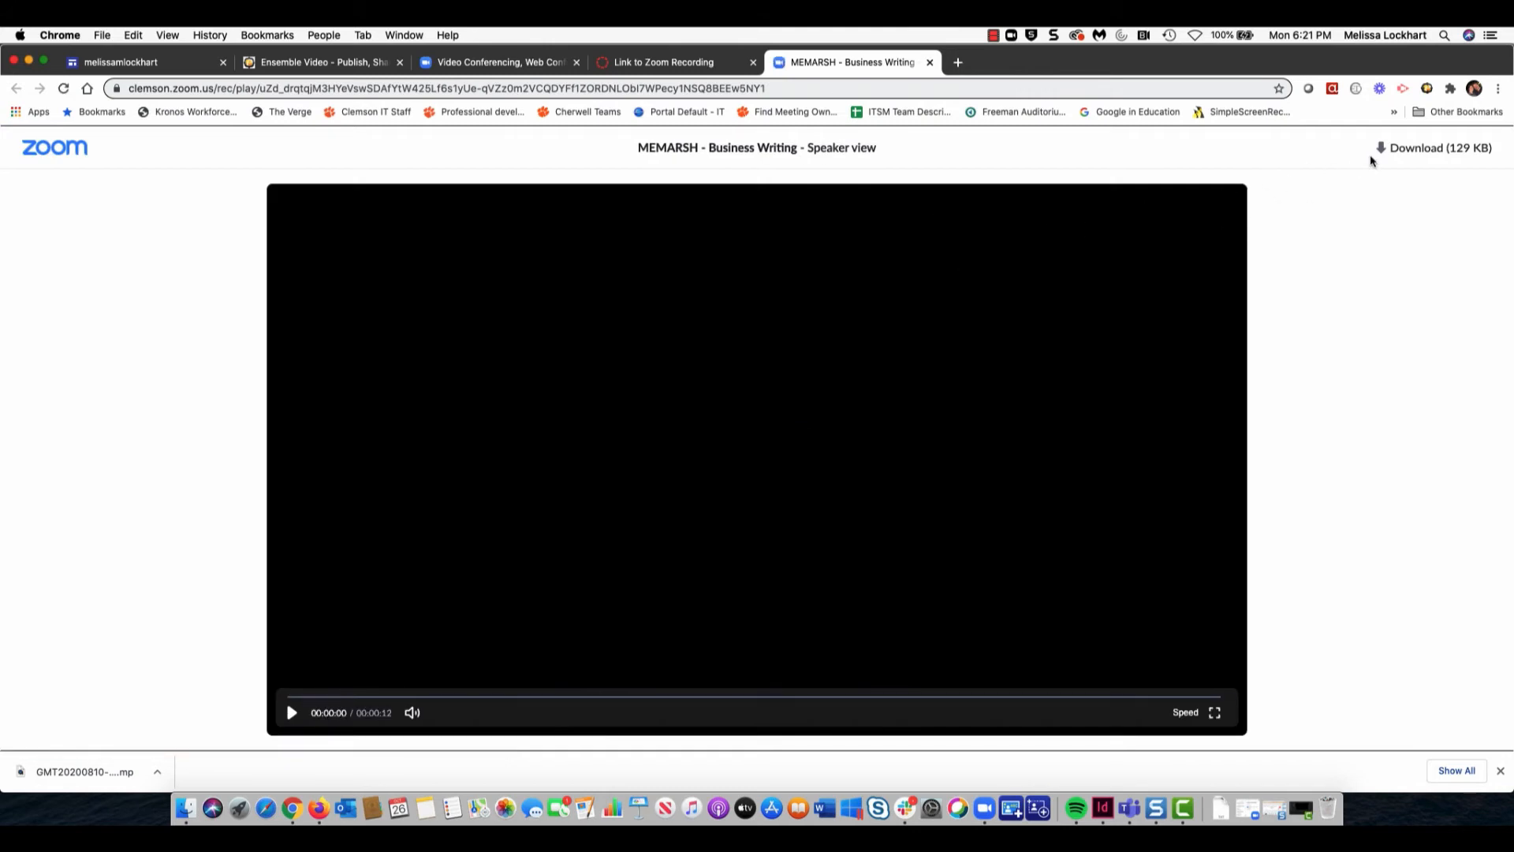
- Download the speaker view MP4 (129 KB) into the test files folder
left_click(1439, 148)
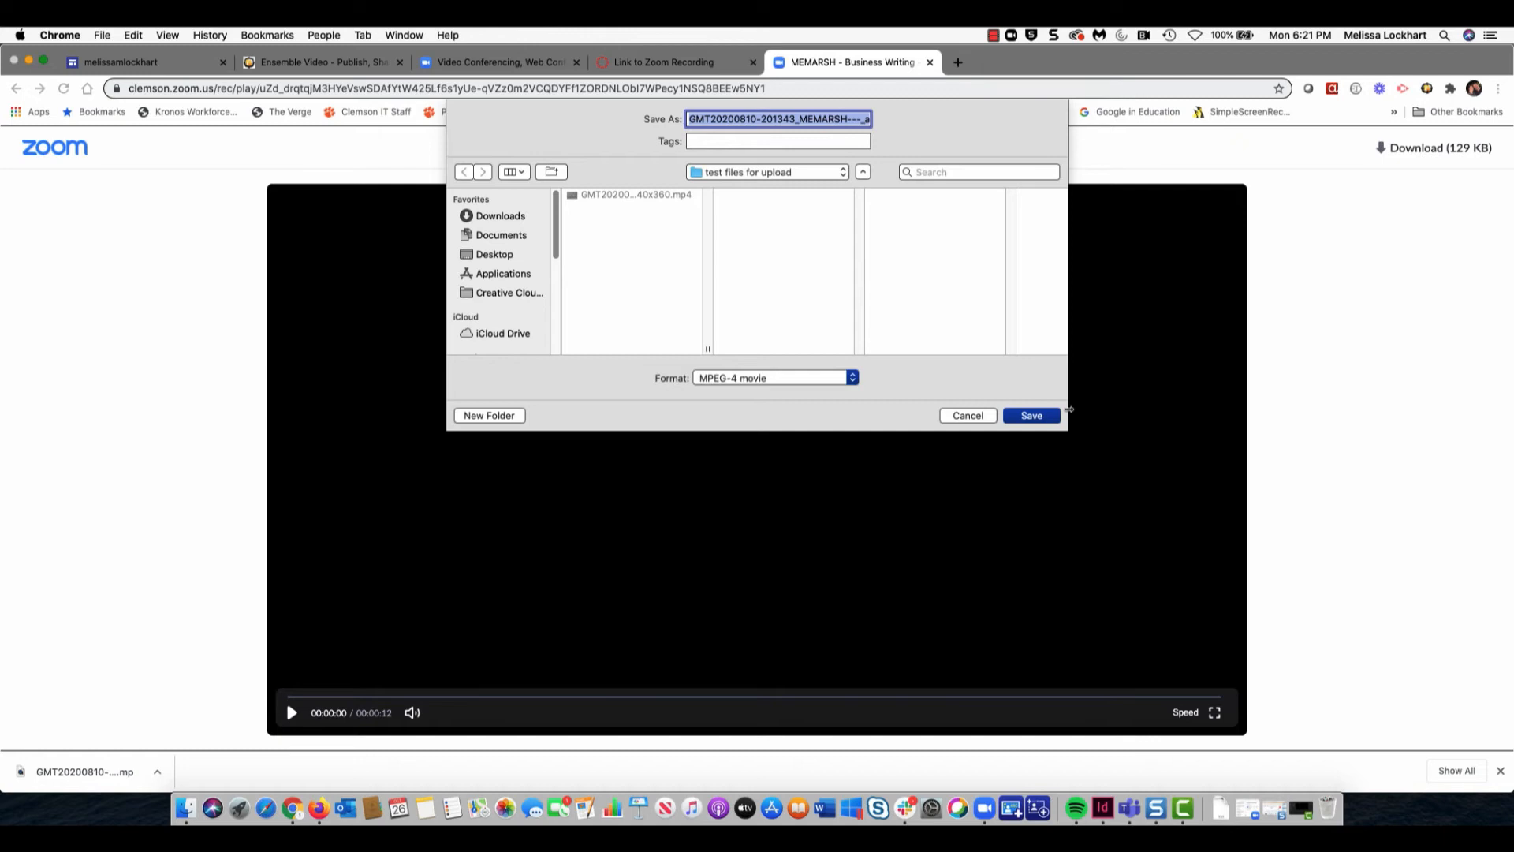
left_click(1030, 414)
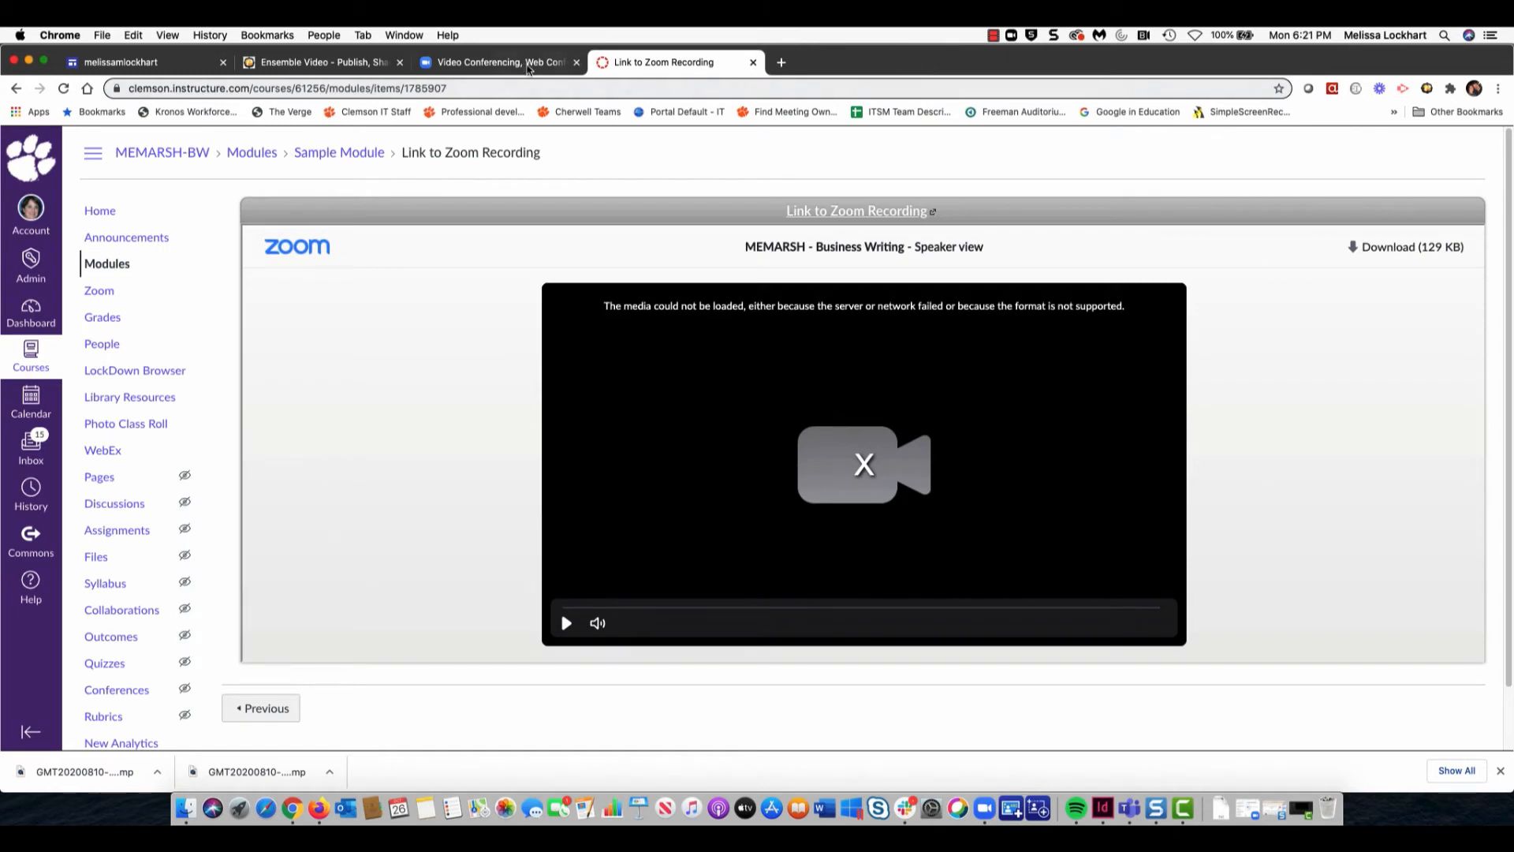
- Switch to the Clemson Video Conferencing site and sign in to the Zoom account
left_click(494, 61)
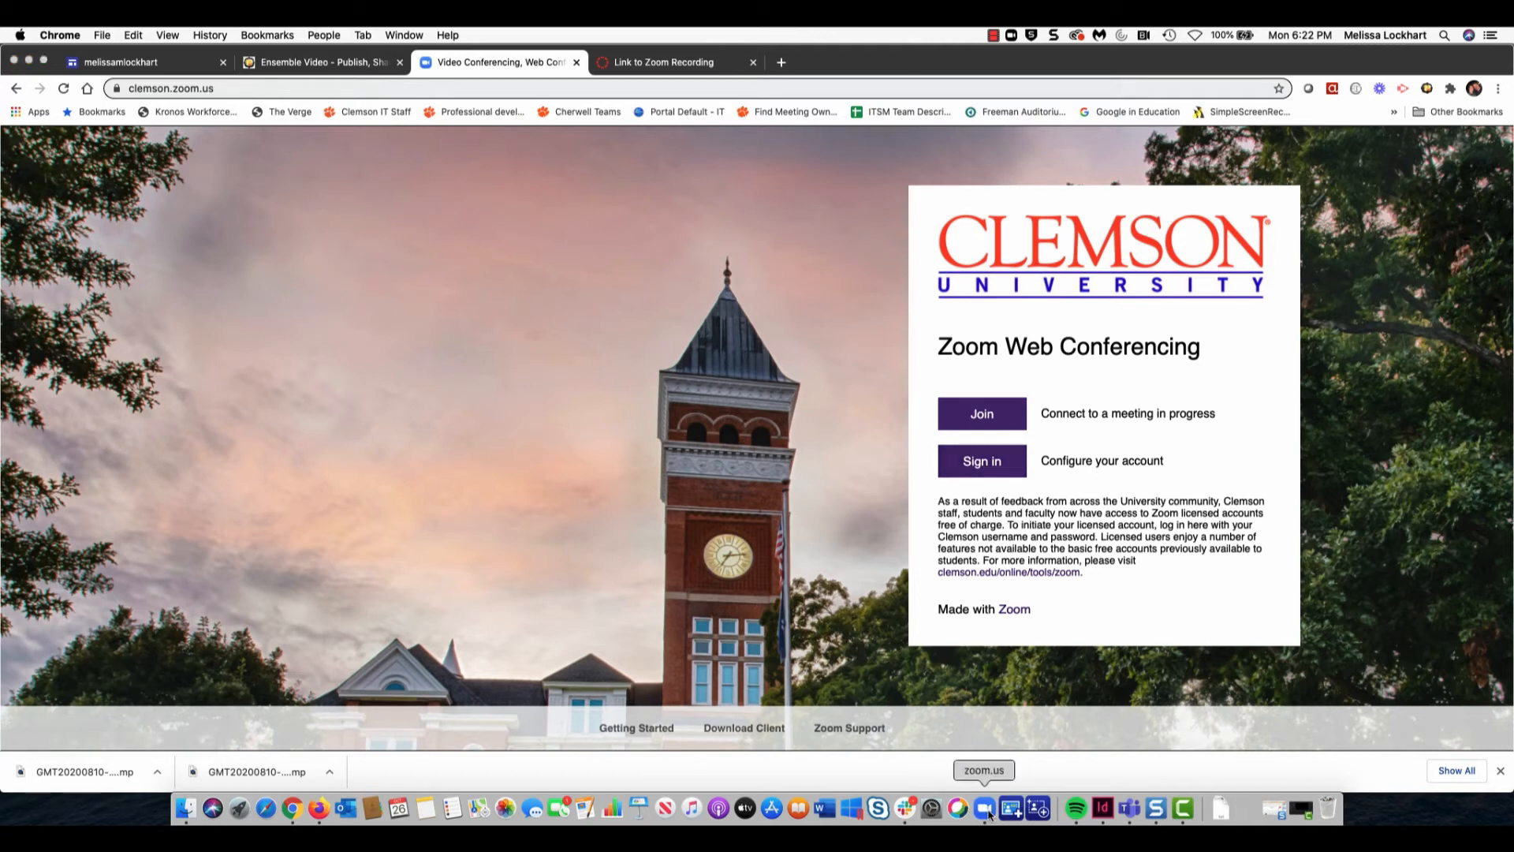
left_click(984, 808)
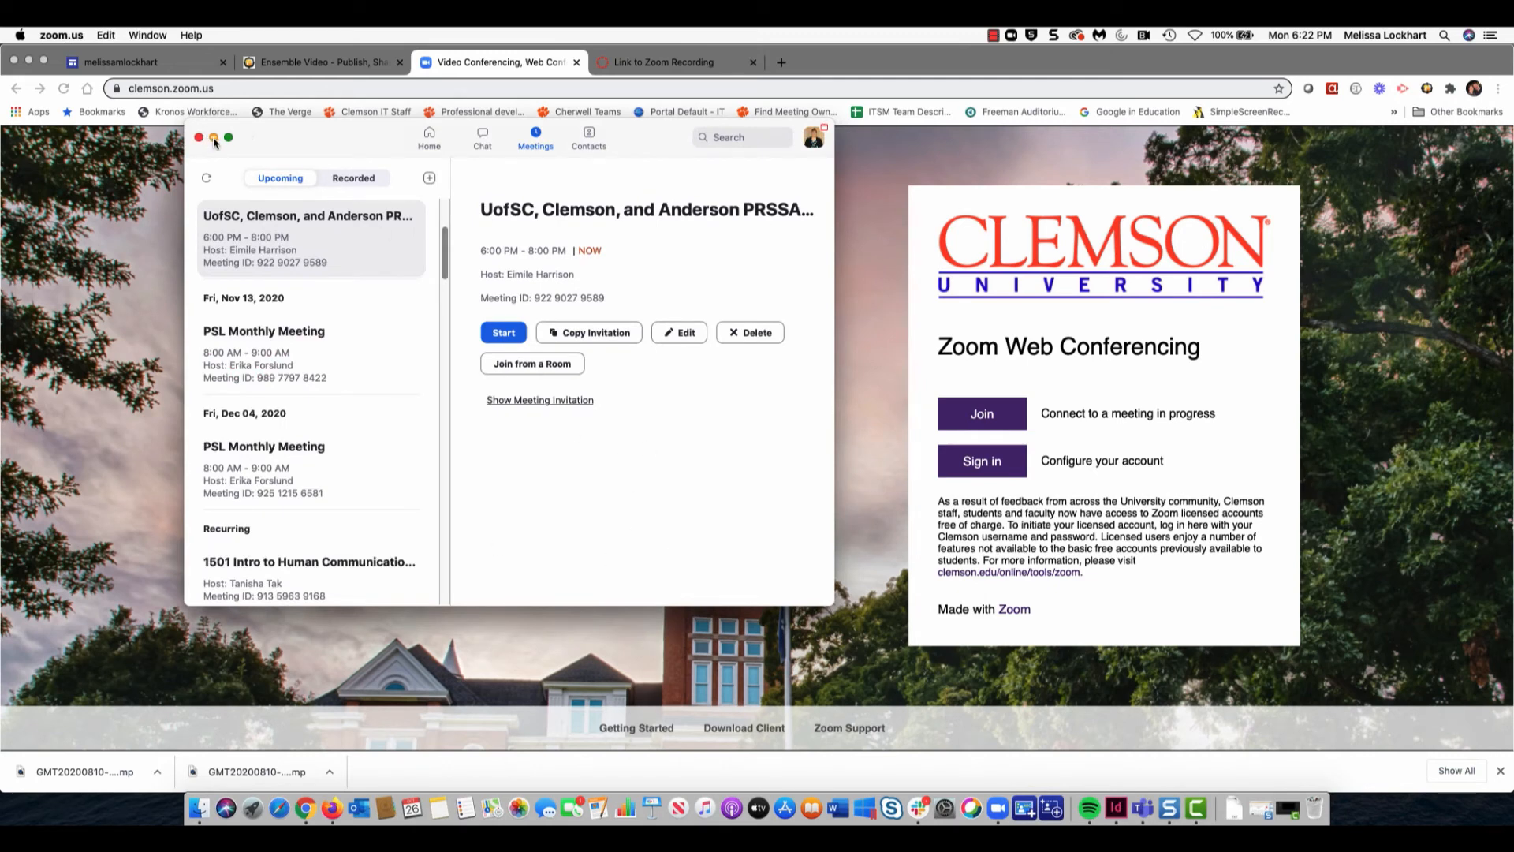
left_click(199, 138)
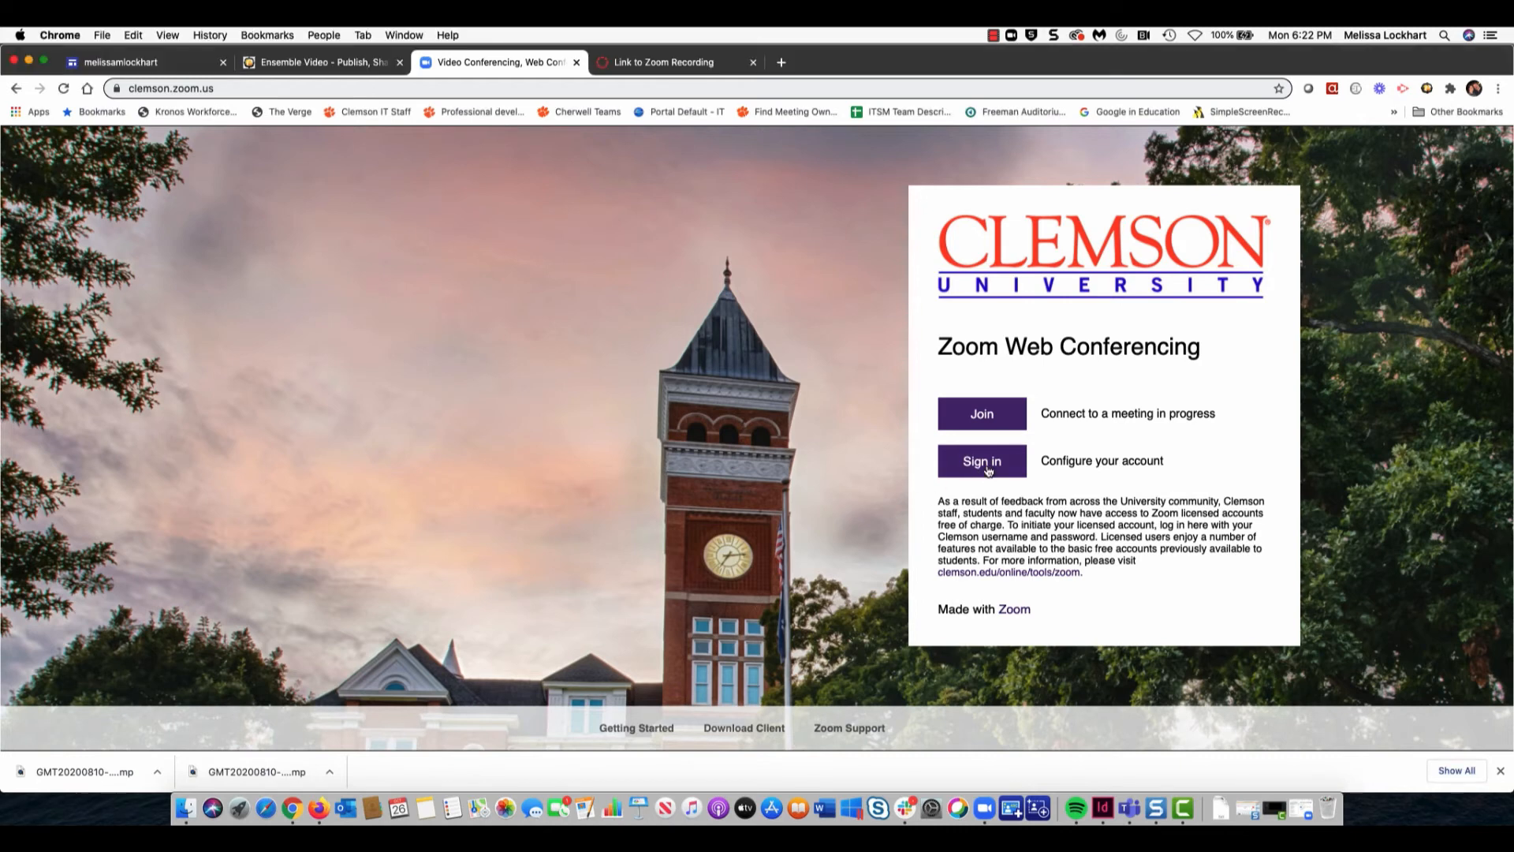
left_click(979, 461)
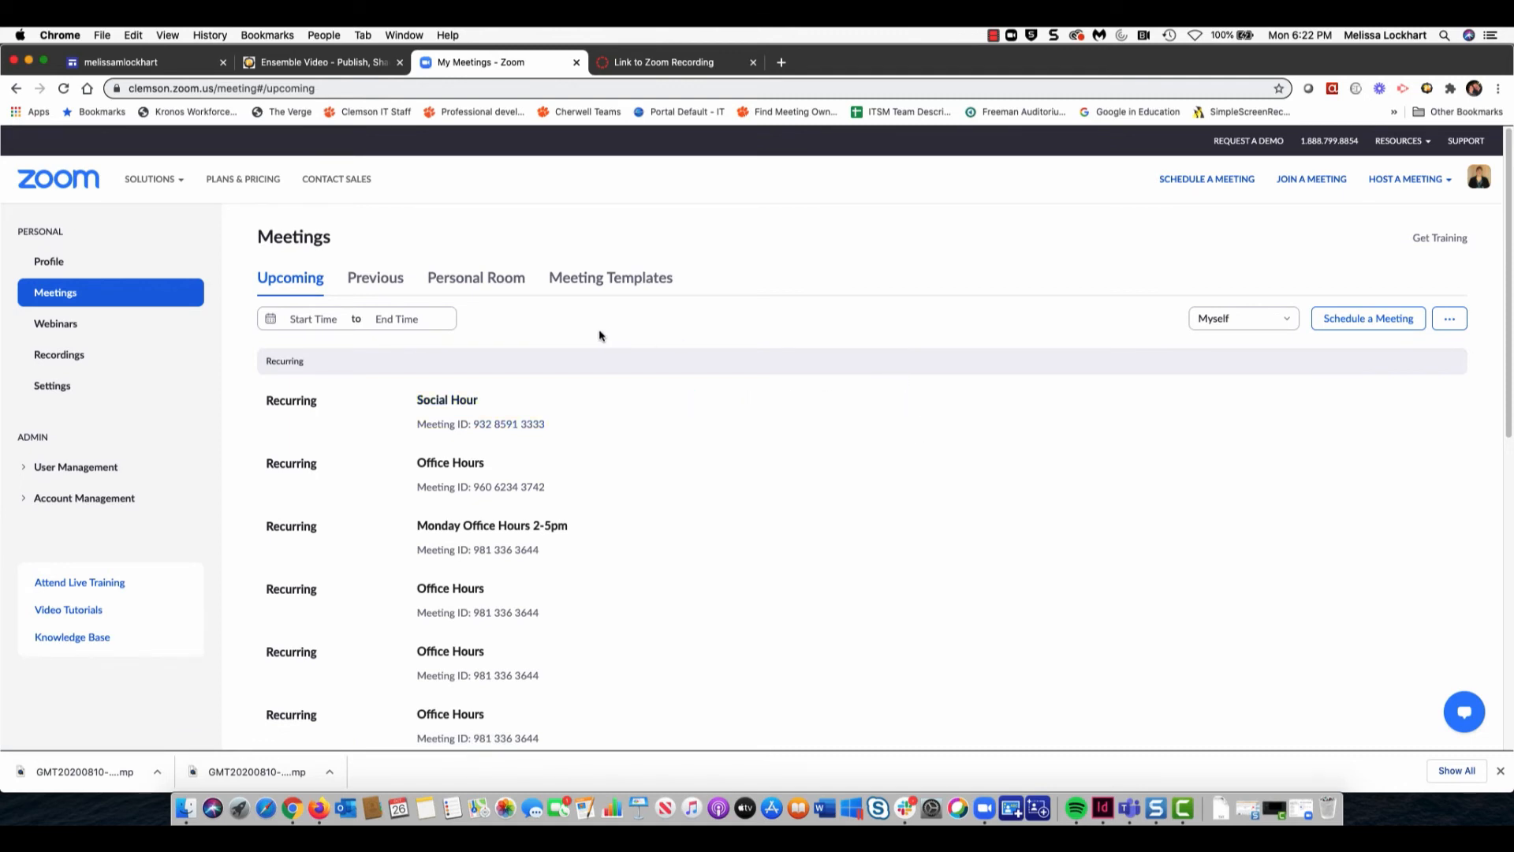
- Go to Recordings and open the 6 Files (8 MB) of the Aug 26 recording
left_click(58, 355)
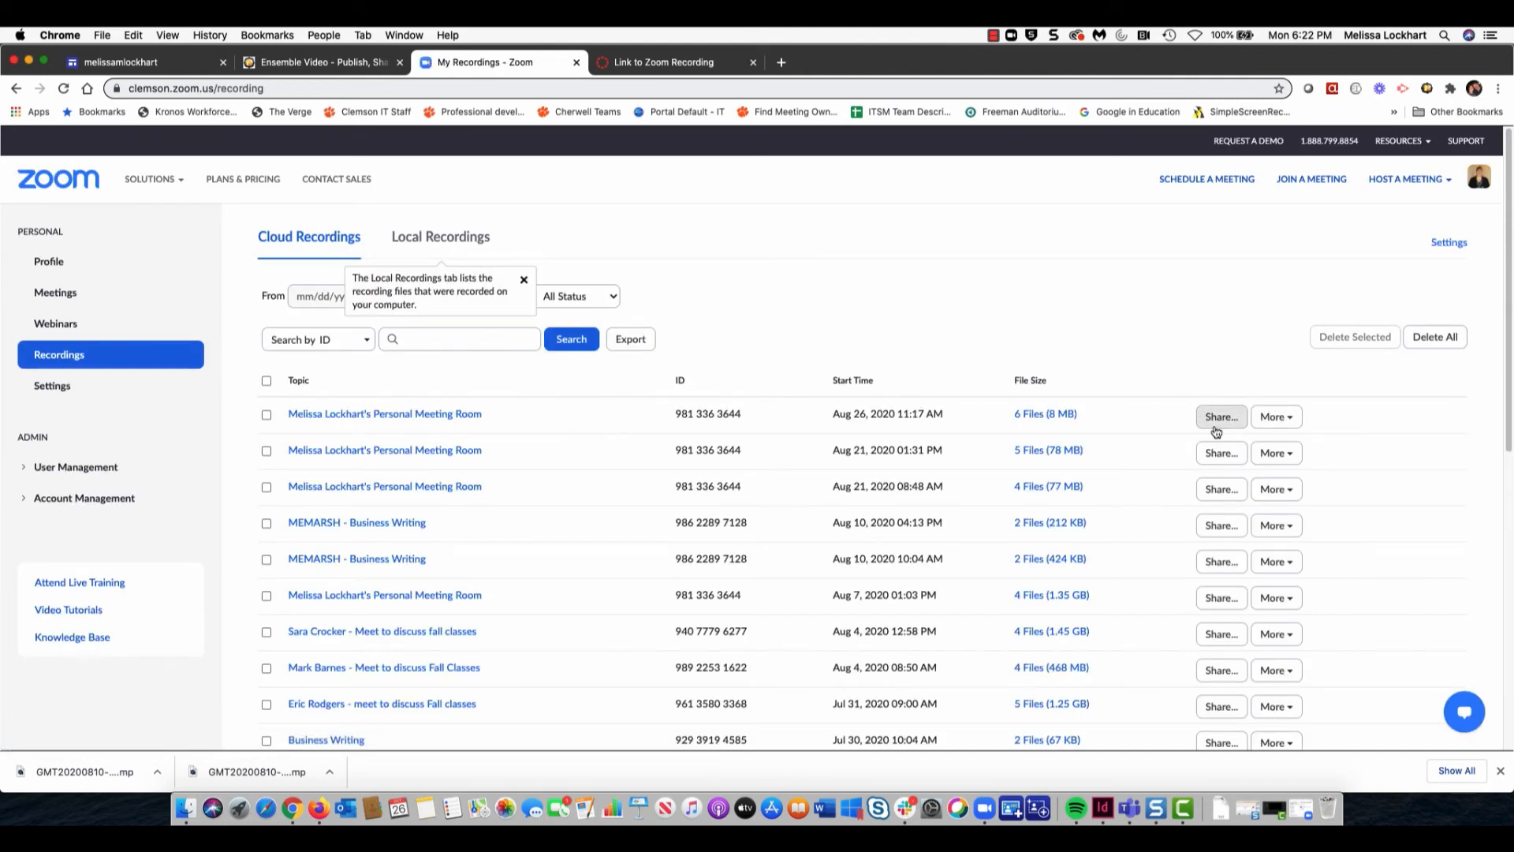
mouse_move(1044, 414)
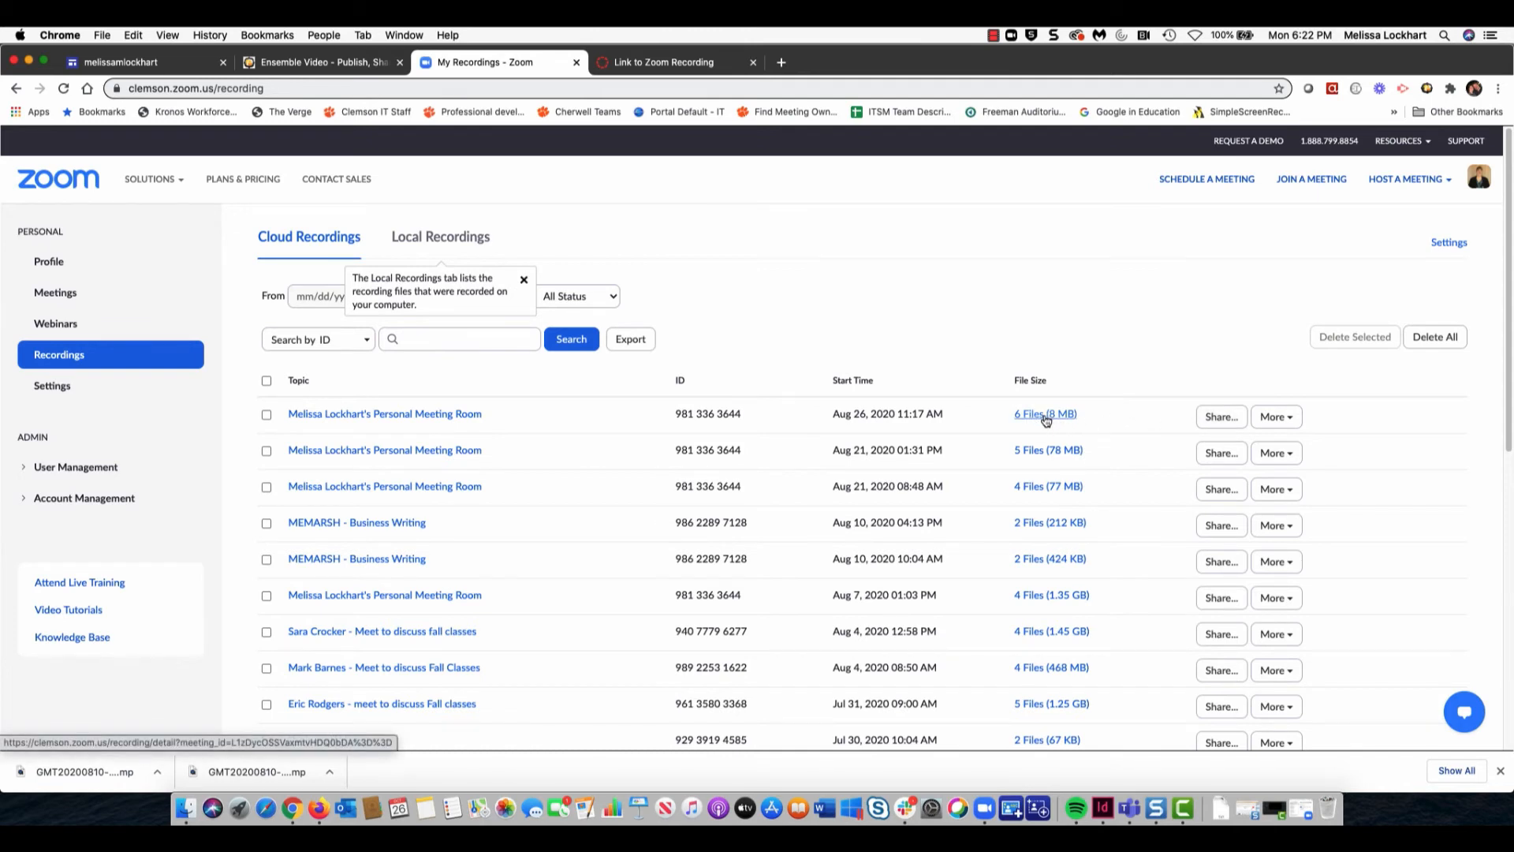
left_click(1044, 413)
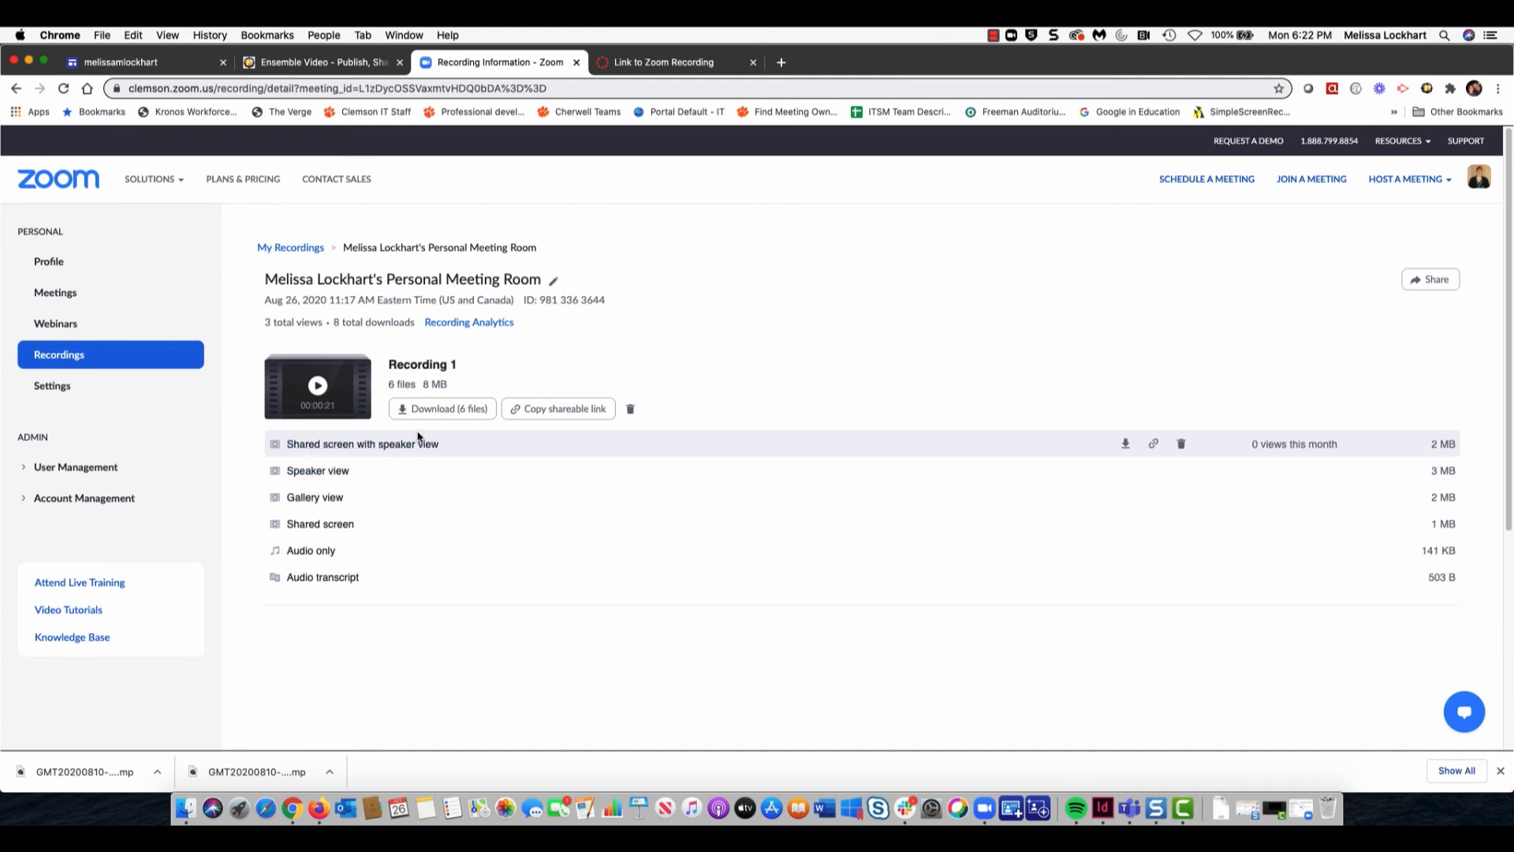
mouse_move(363, 443)
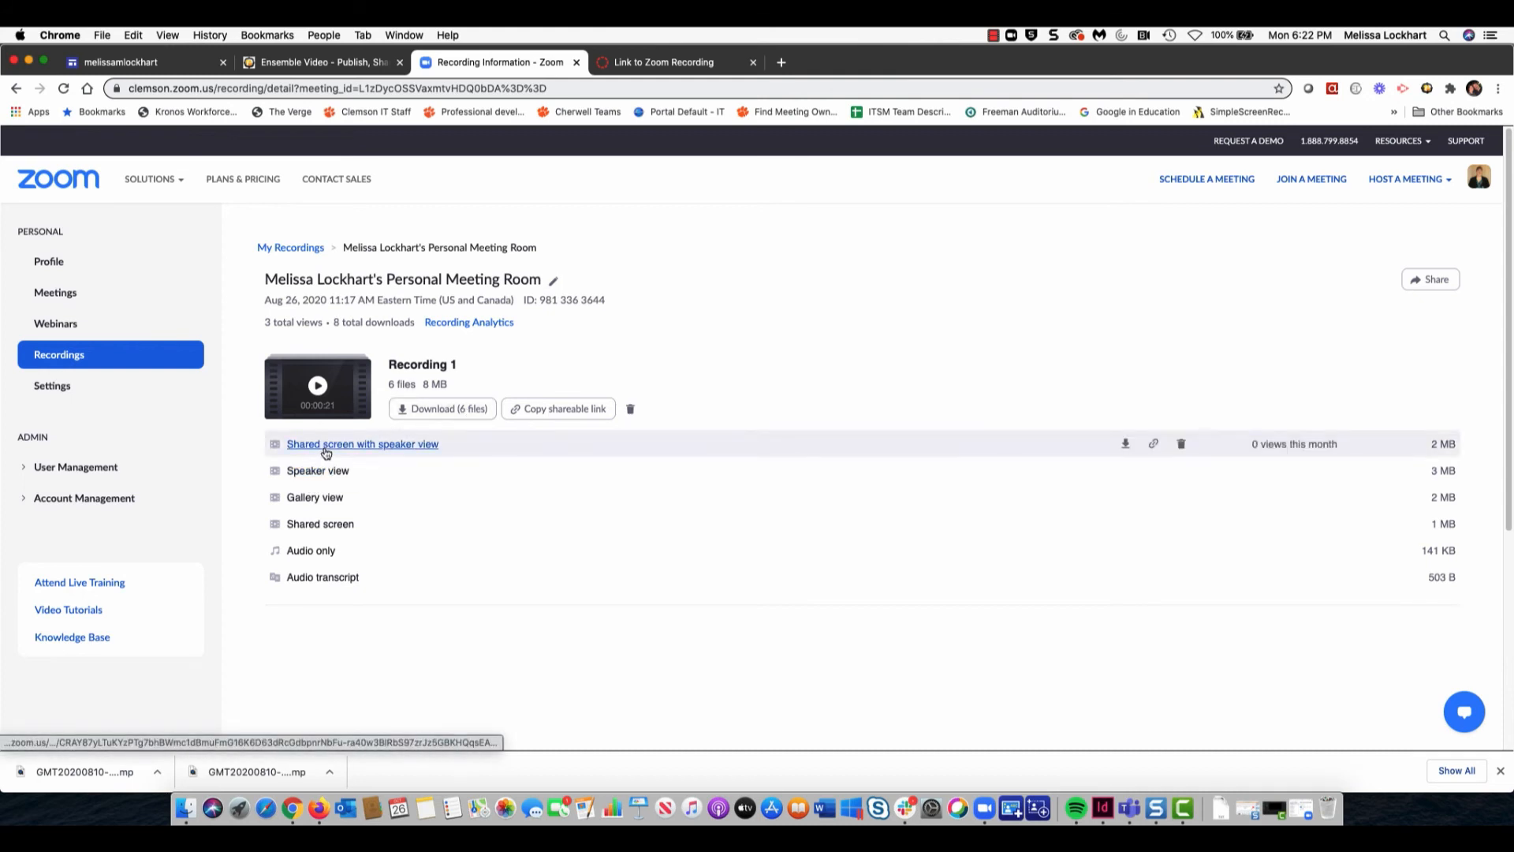
mouse_move(403, 451)
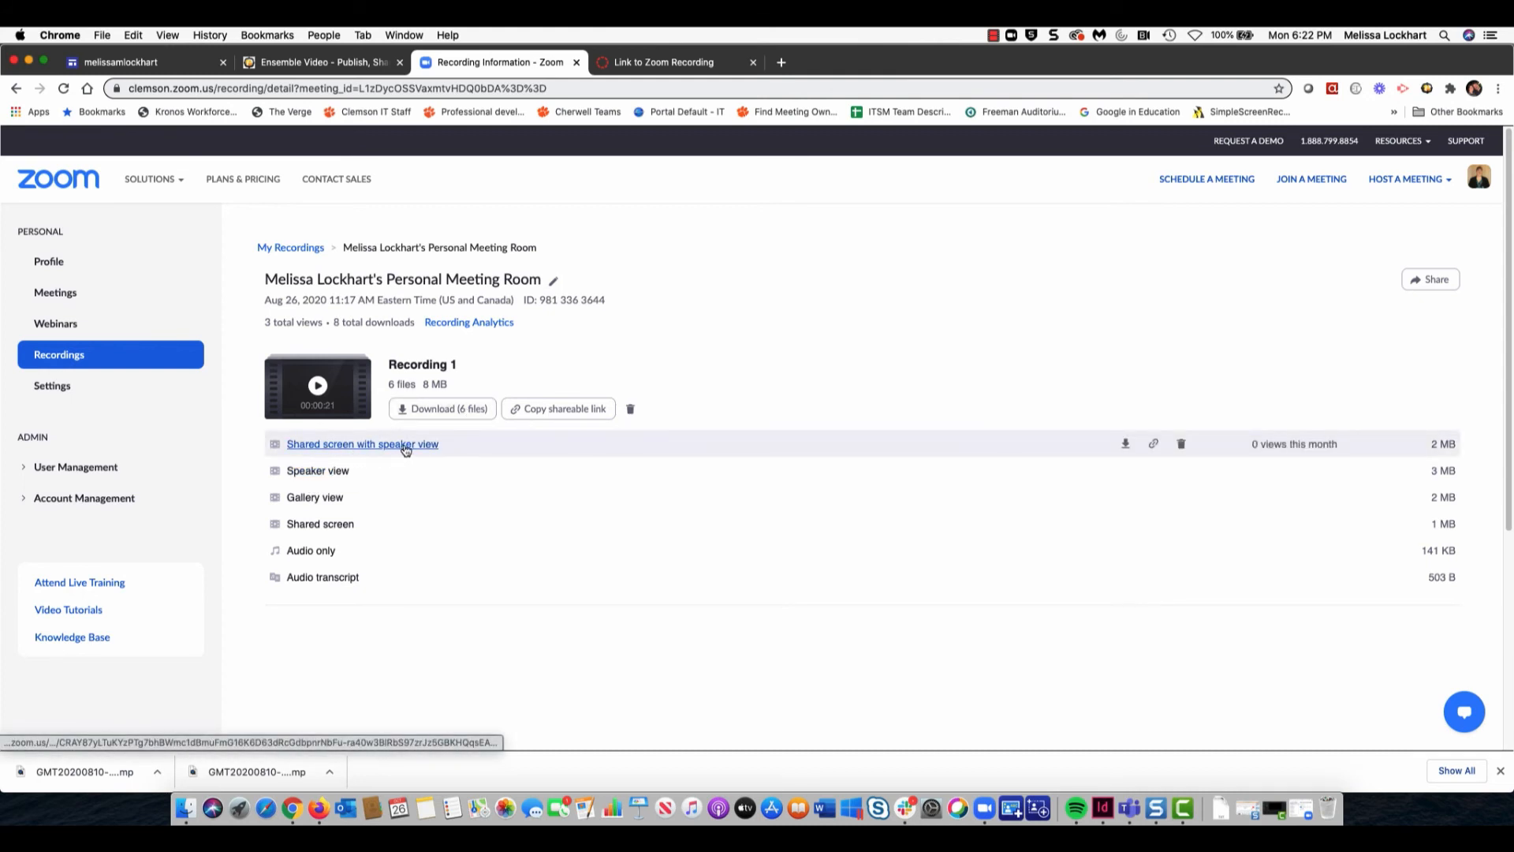
mouse_move(322, 577)
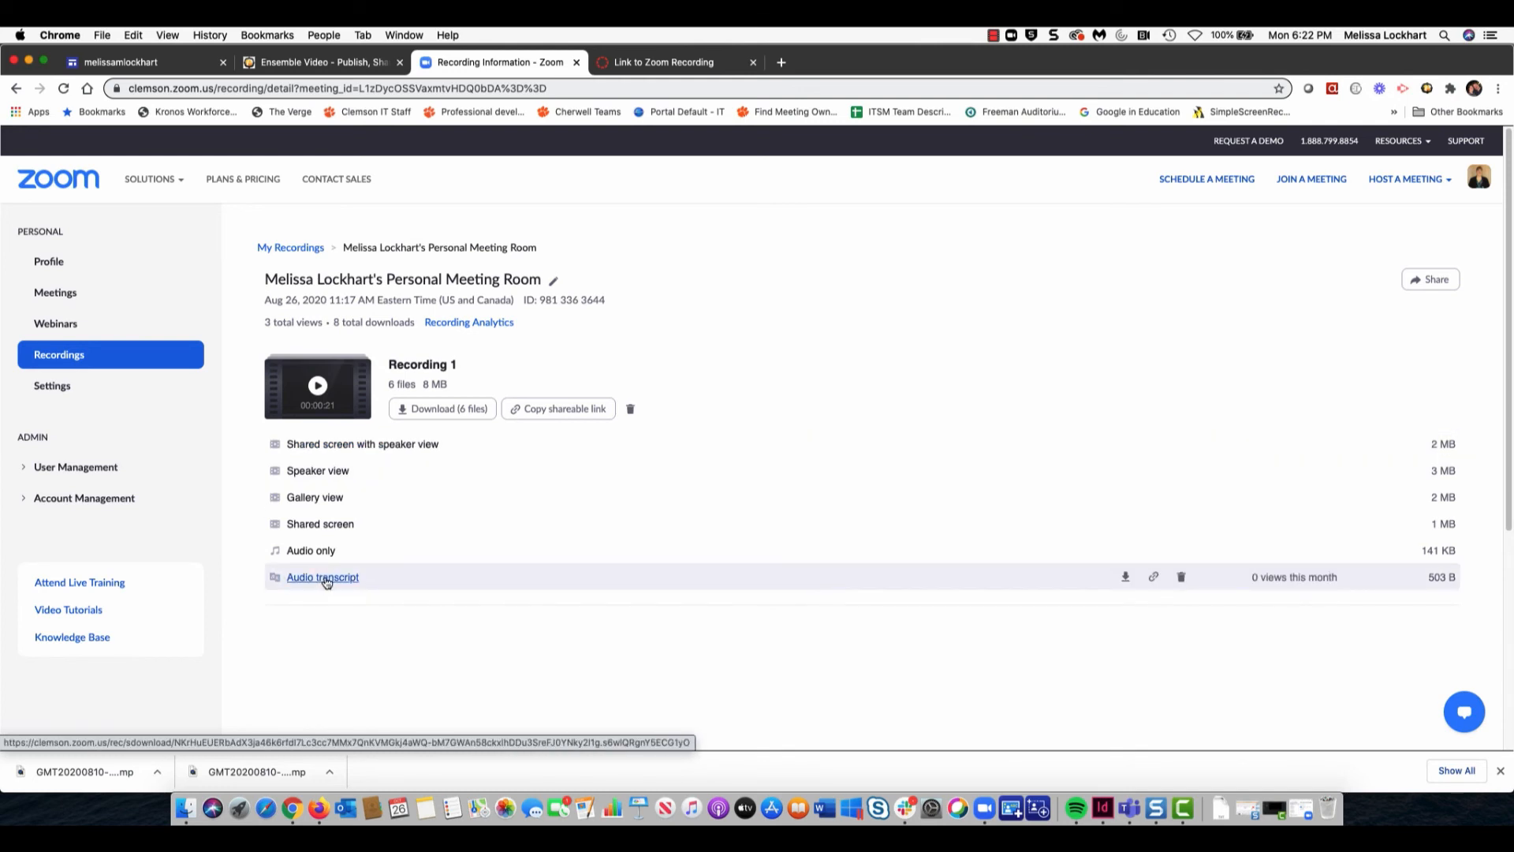
mouse_move(1143, 427)
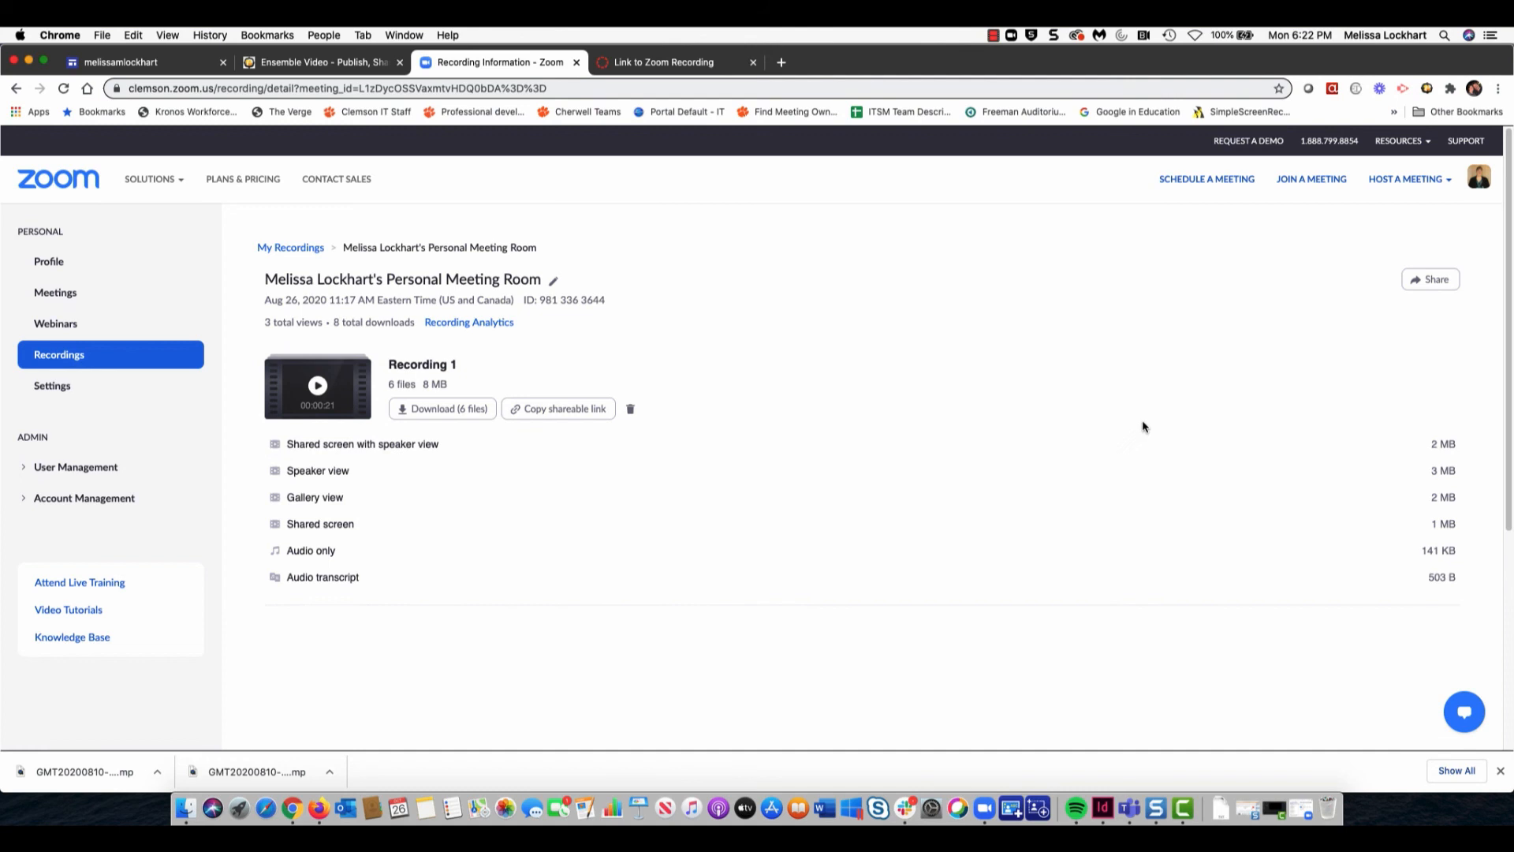
- Download the shared screen with speaker view MP4 and the audio transcript VTT file
left_click(1126, 443)
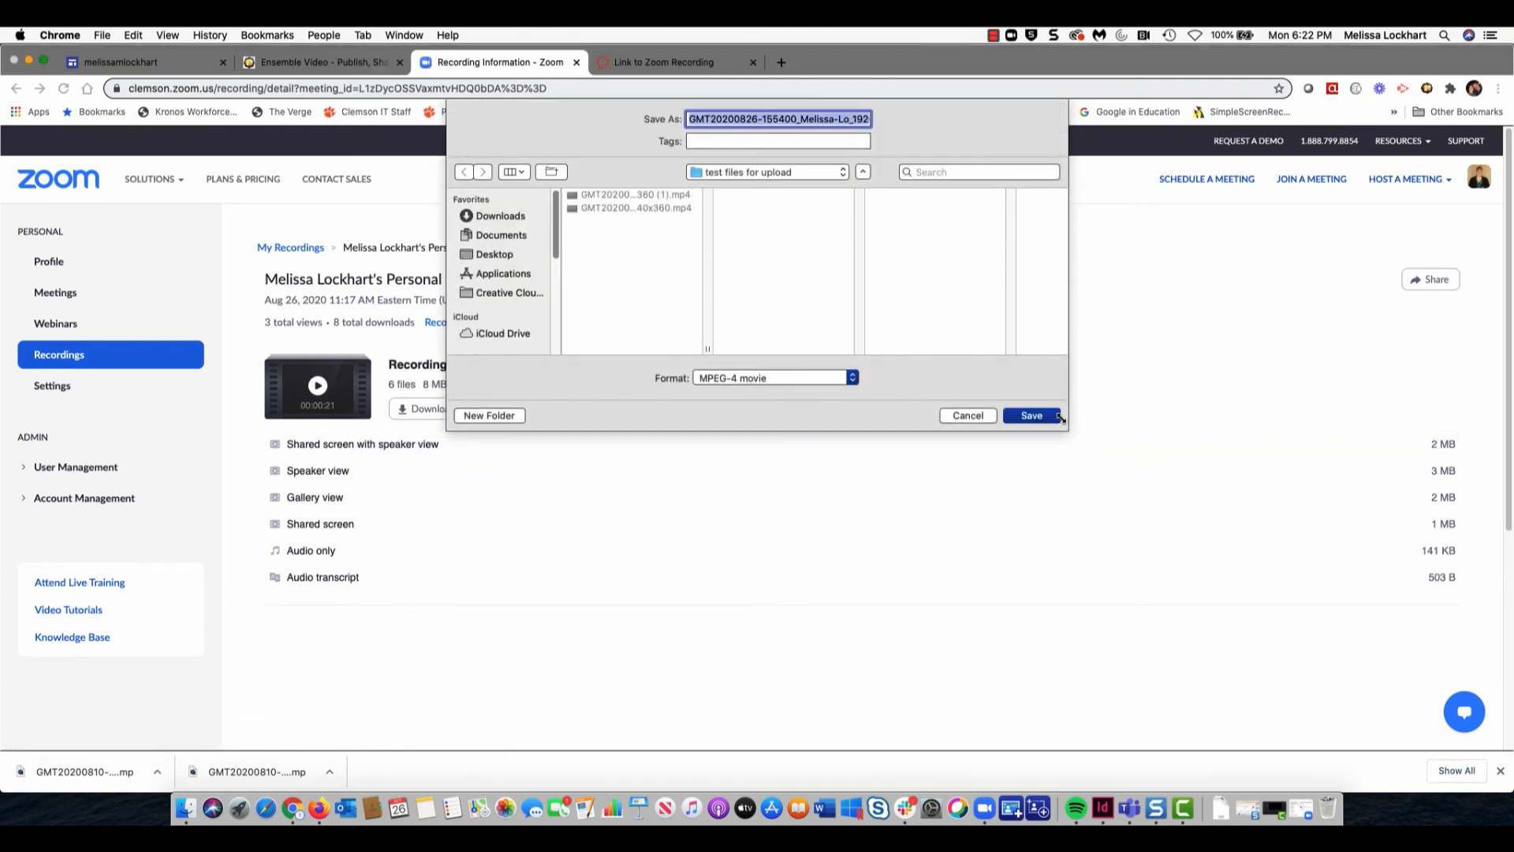
left_click(1030, 415)
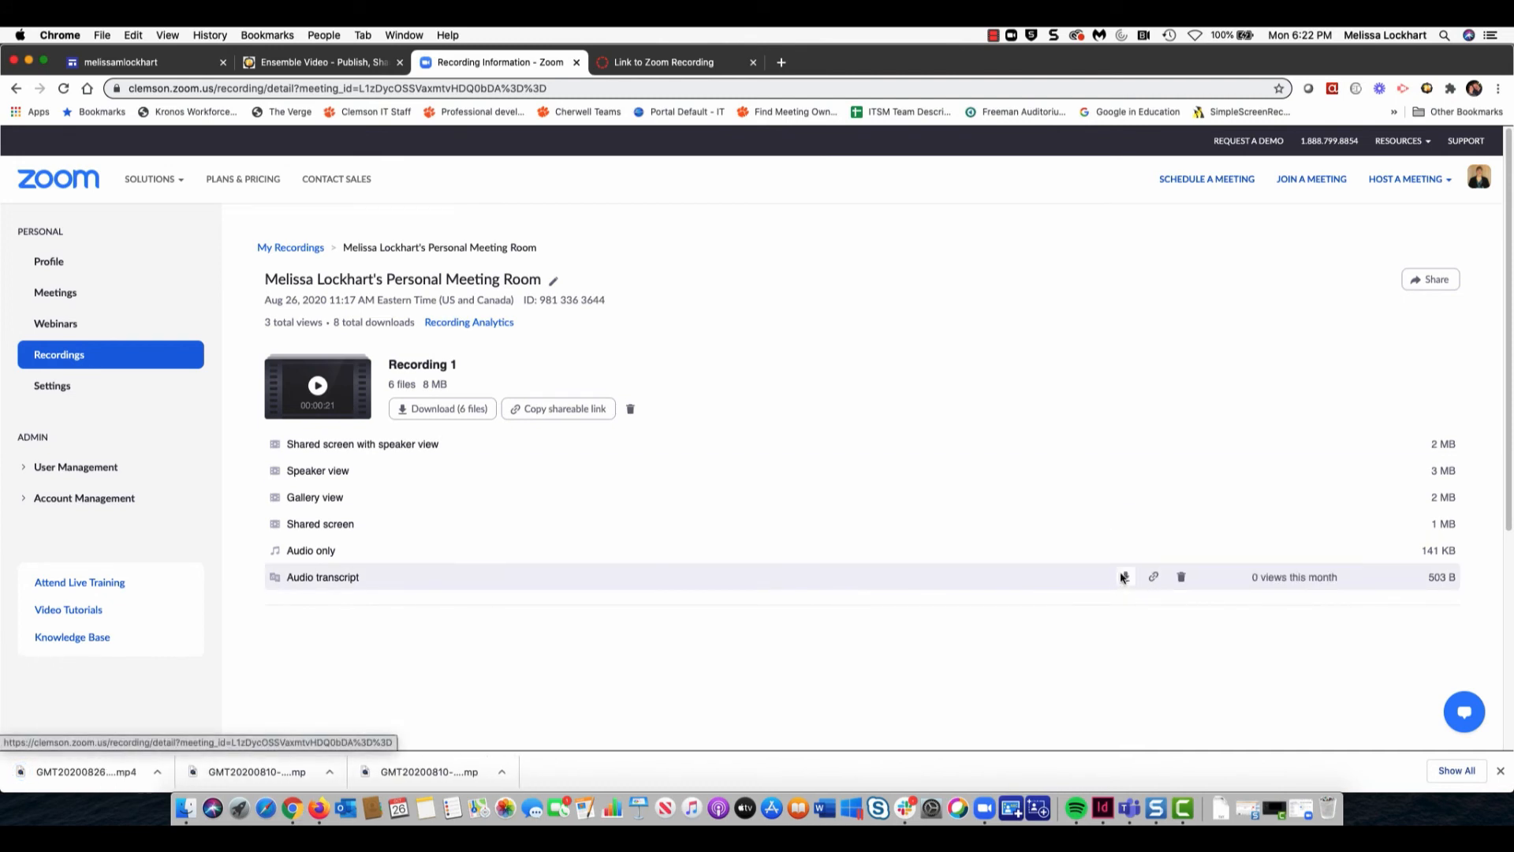
left_click(1123, 578)
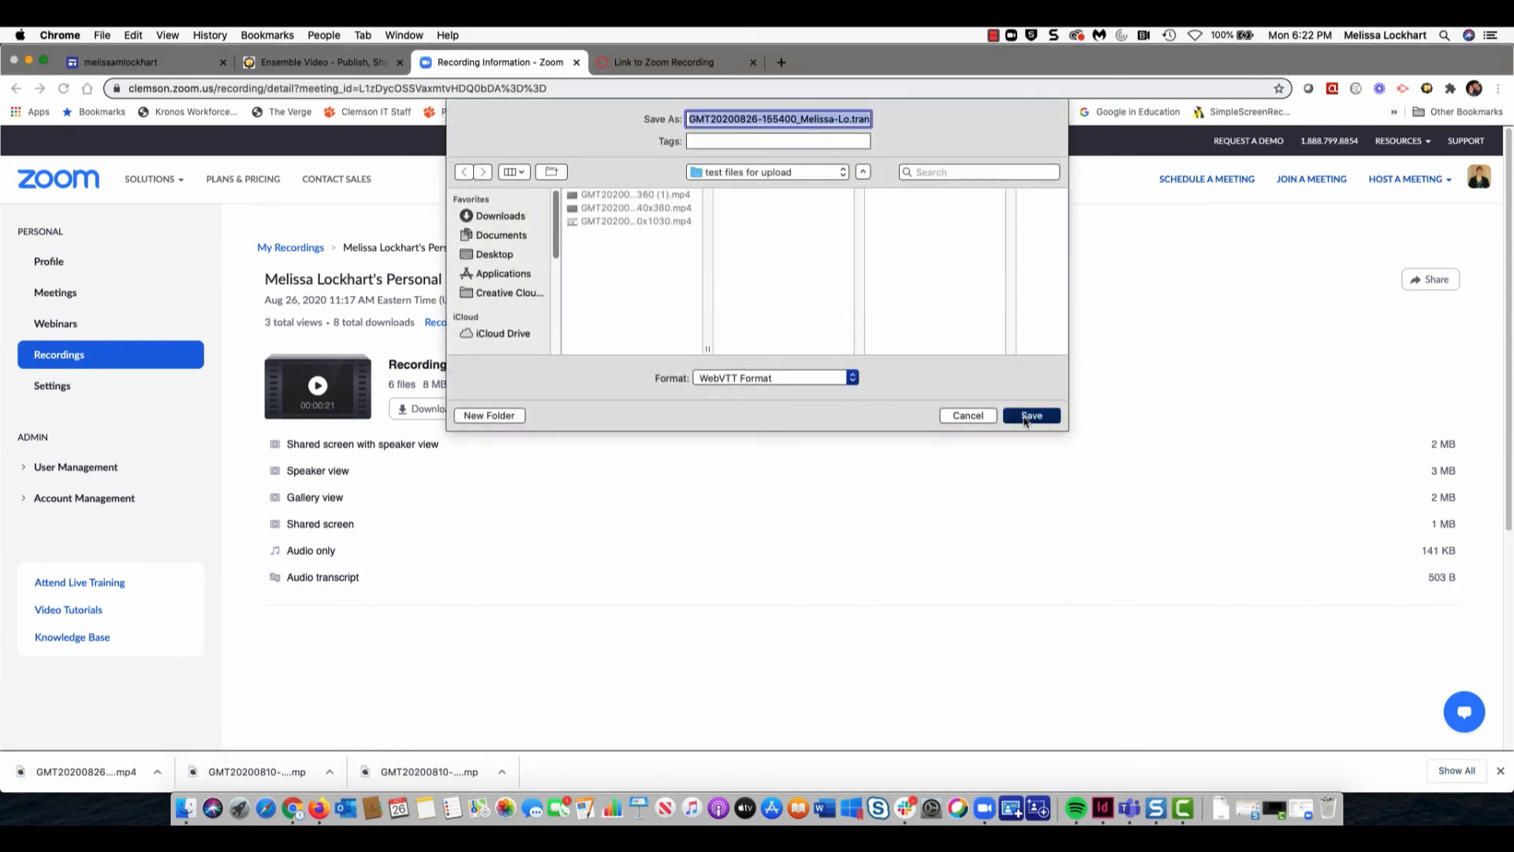
left_click(1030, 415)
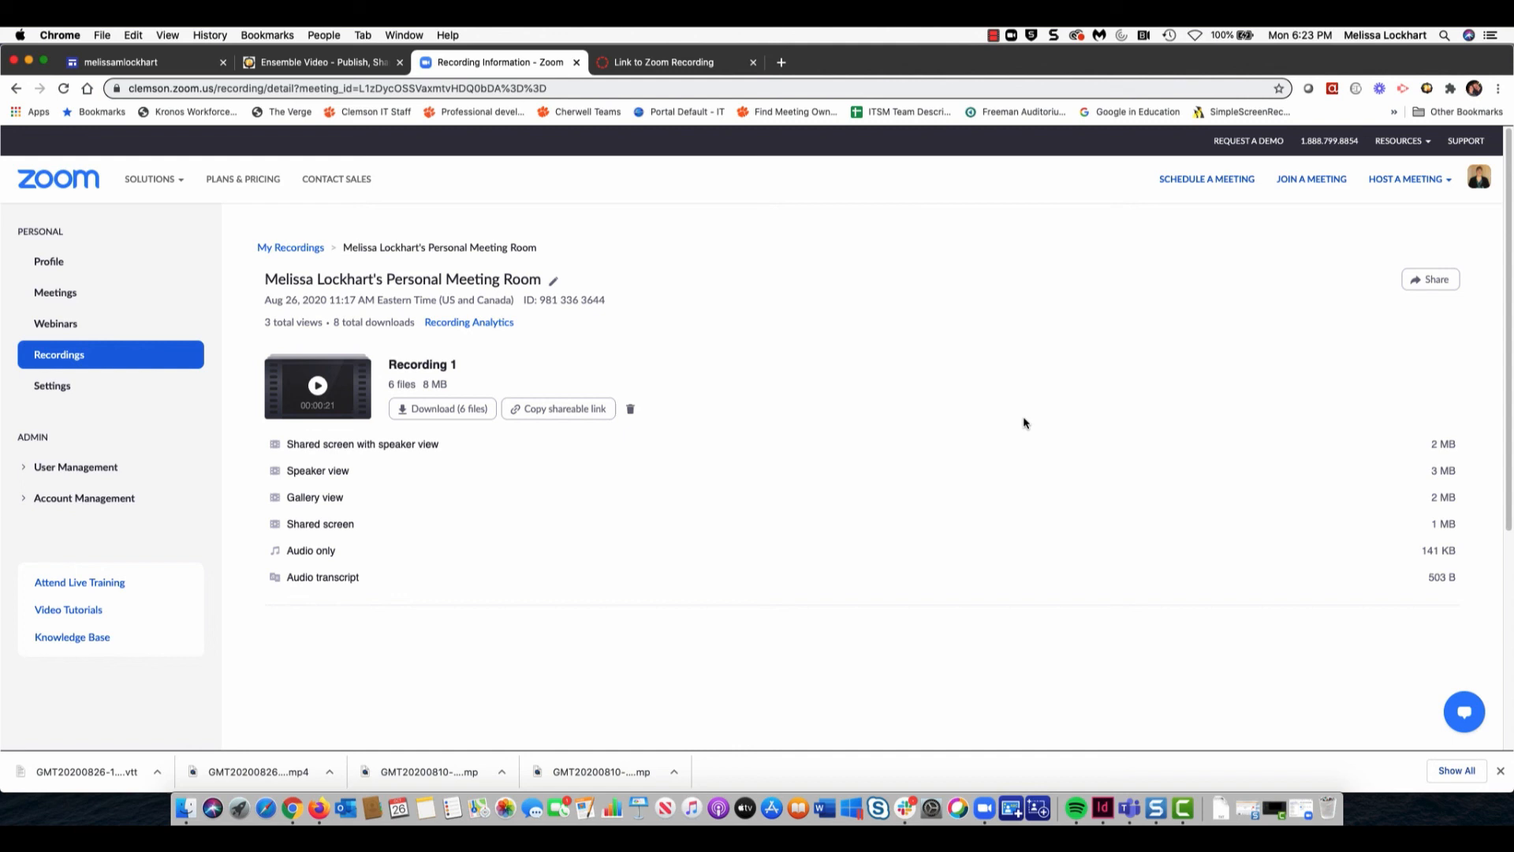
mouse_move(317, 385)
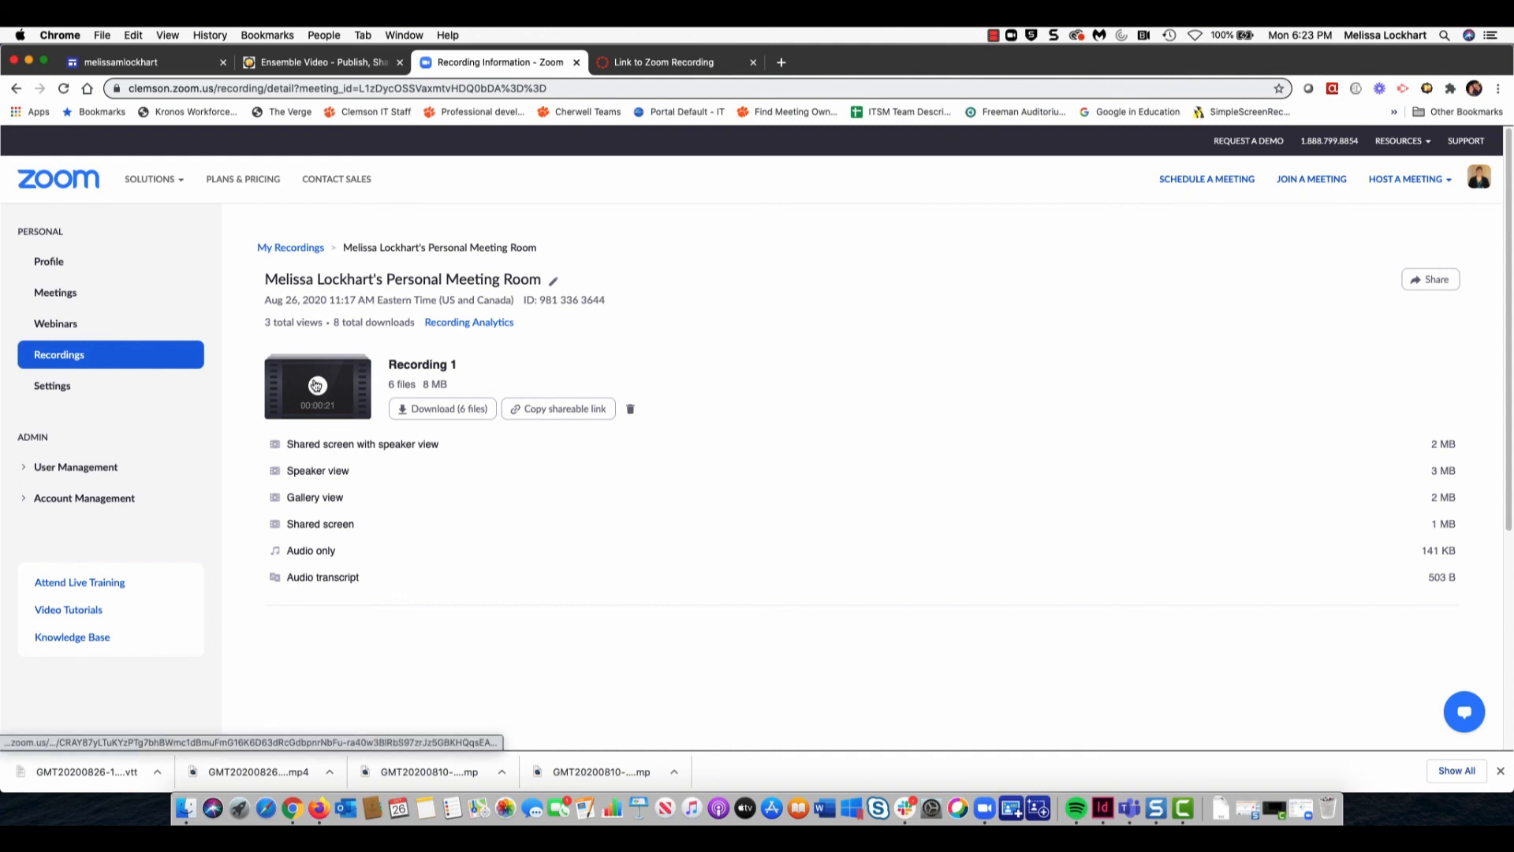
- Start playback of the Aug 26 recording showing shared screen, speaker video and transcript
left_click(317, 386)
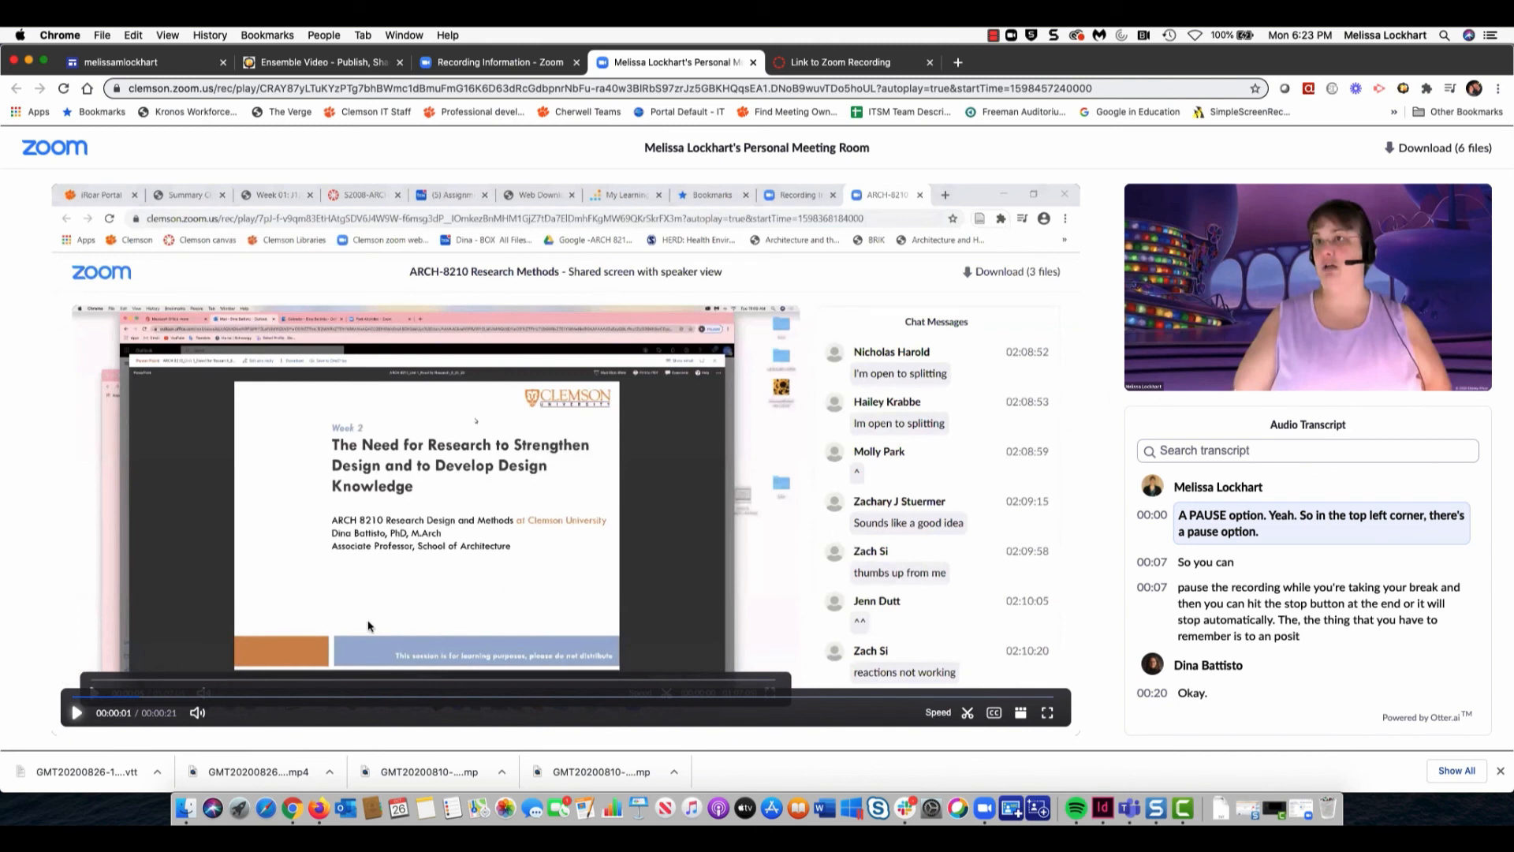
mouse_move(347, 287)
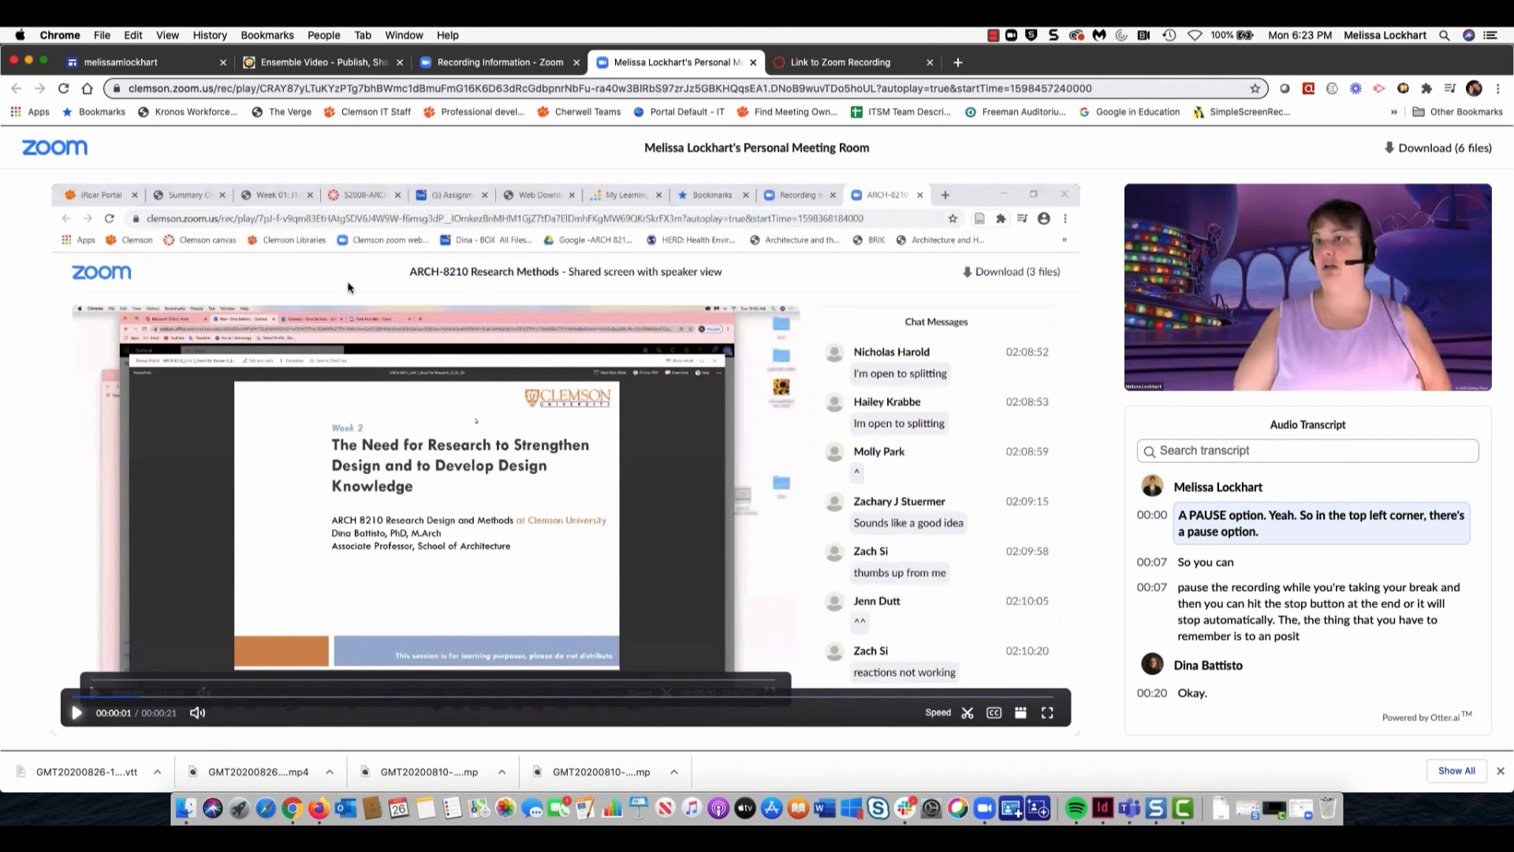
mouse_move(1268, 270)
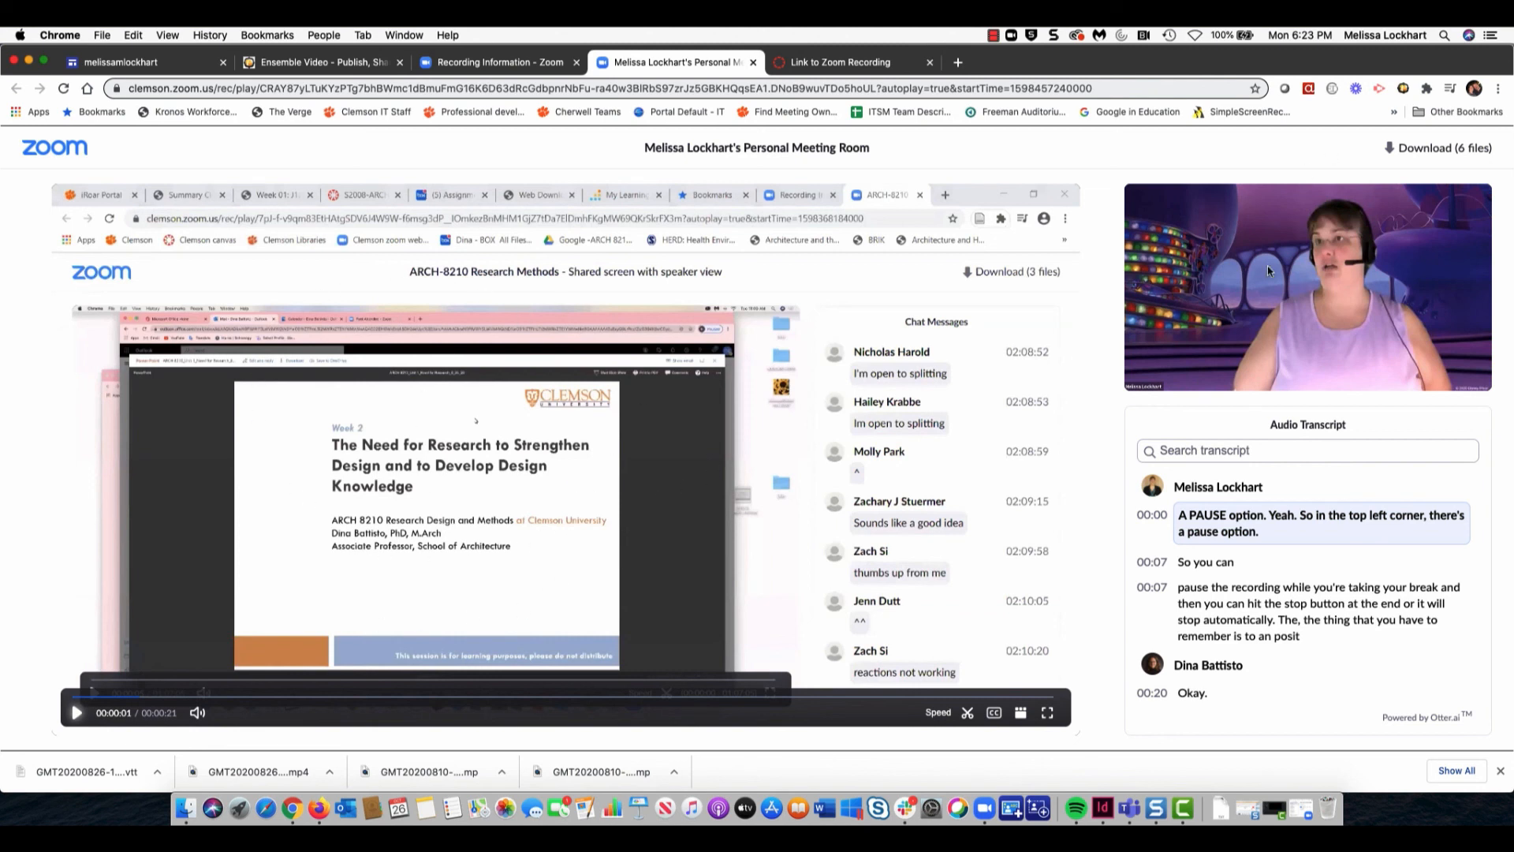